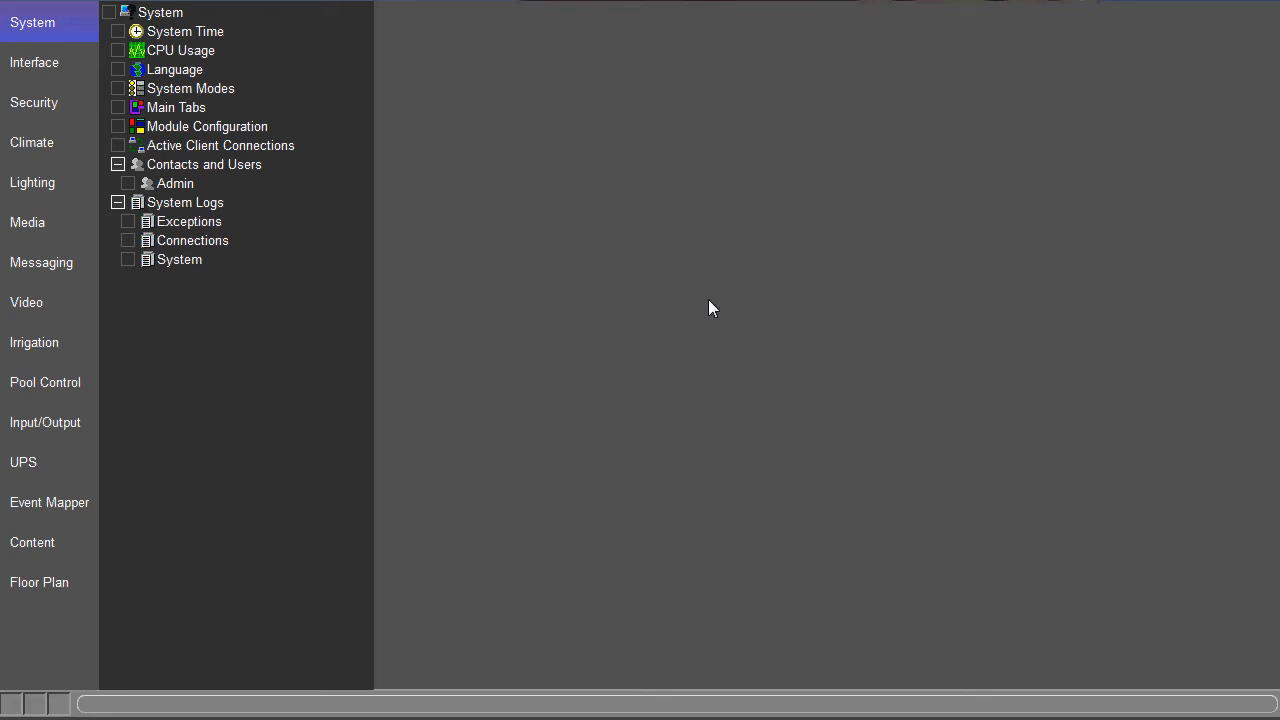
mouse_move(687, 316)
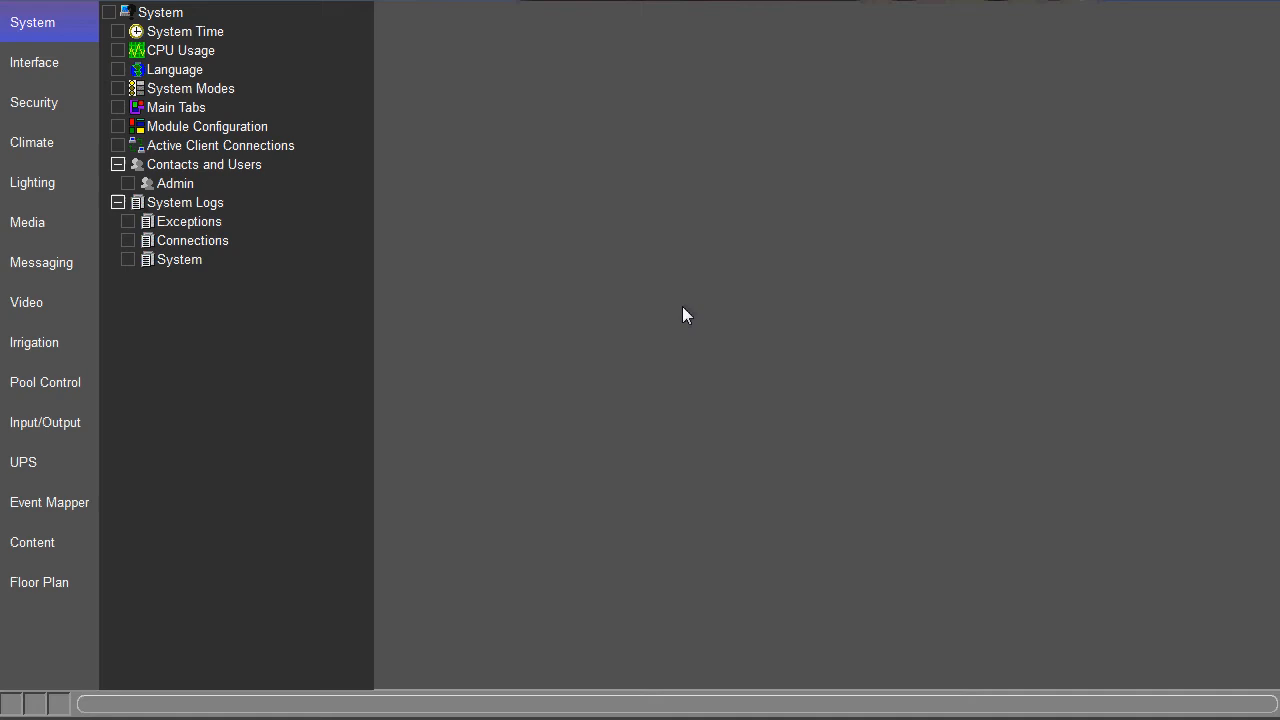
mouse_move(80, 422)
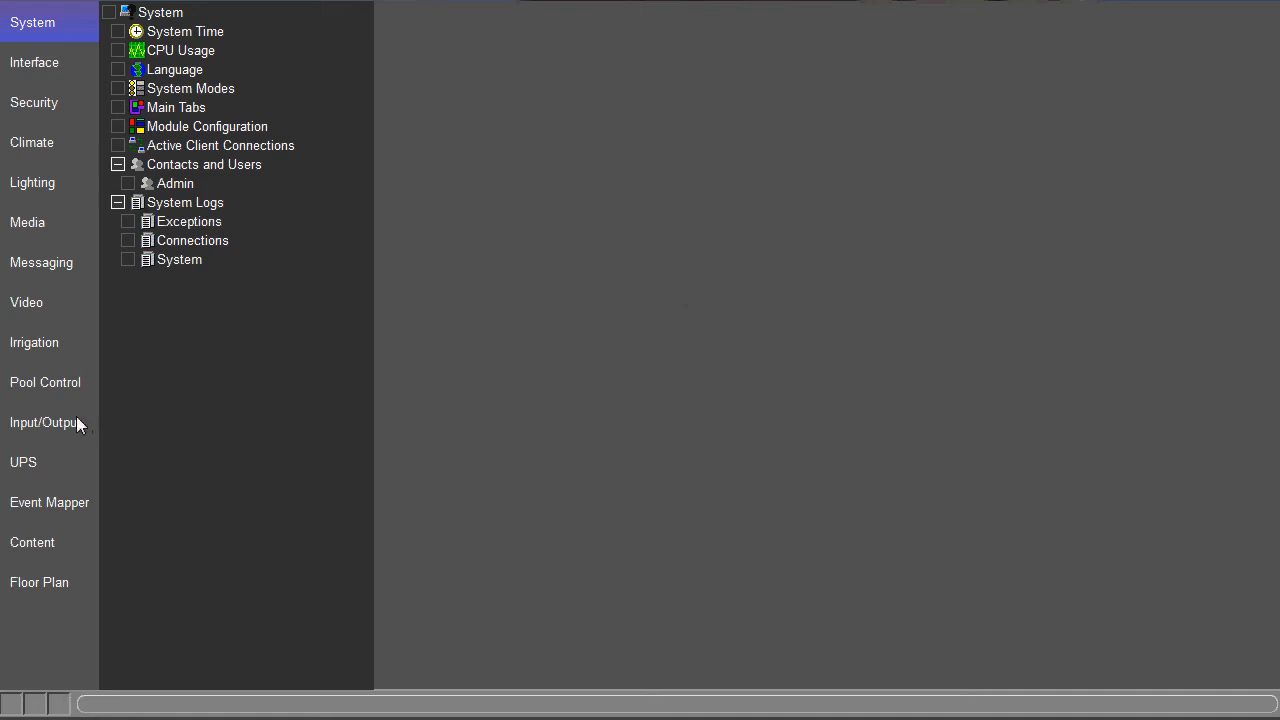
mouse_move(62, 430)
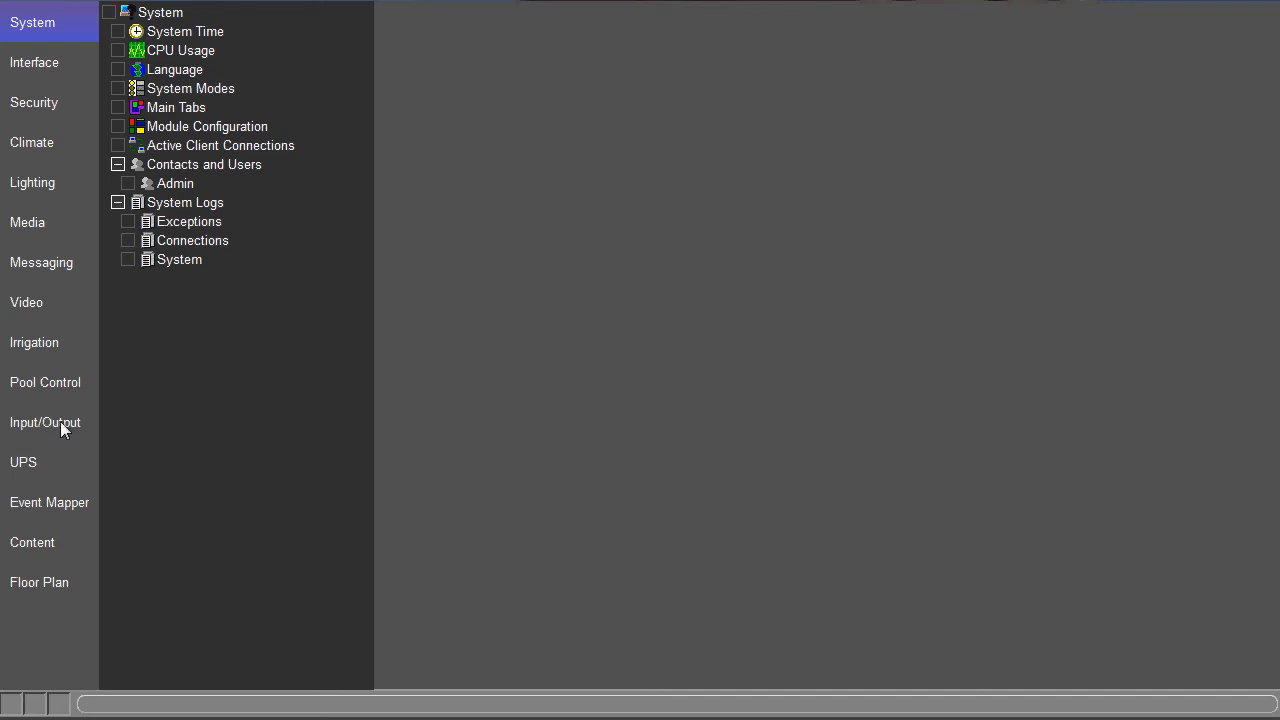
Show the XBOX360 IR device's code list under Input/Output, with code 0 details.
click(44, 422)
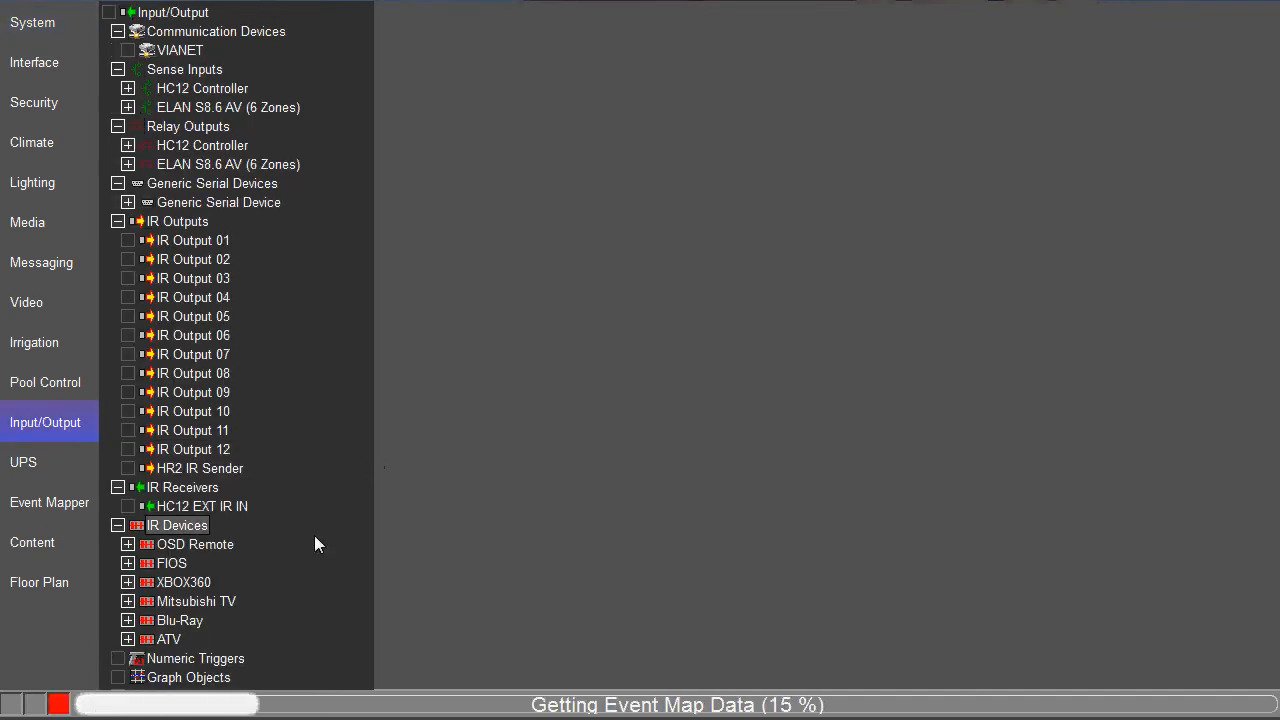
click(183, 582)
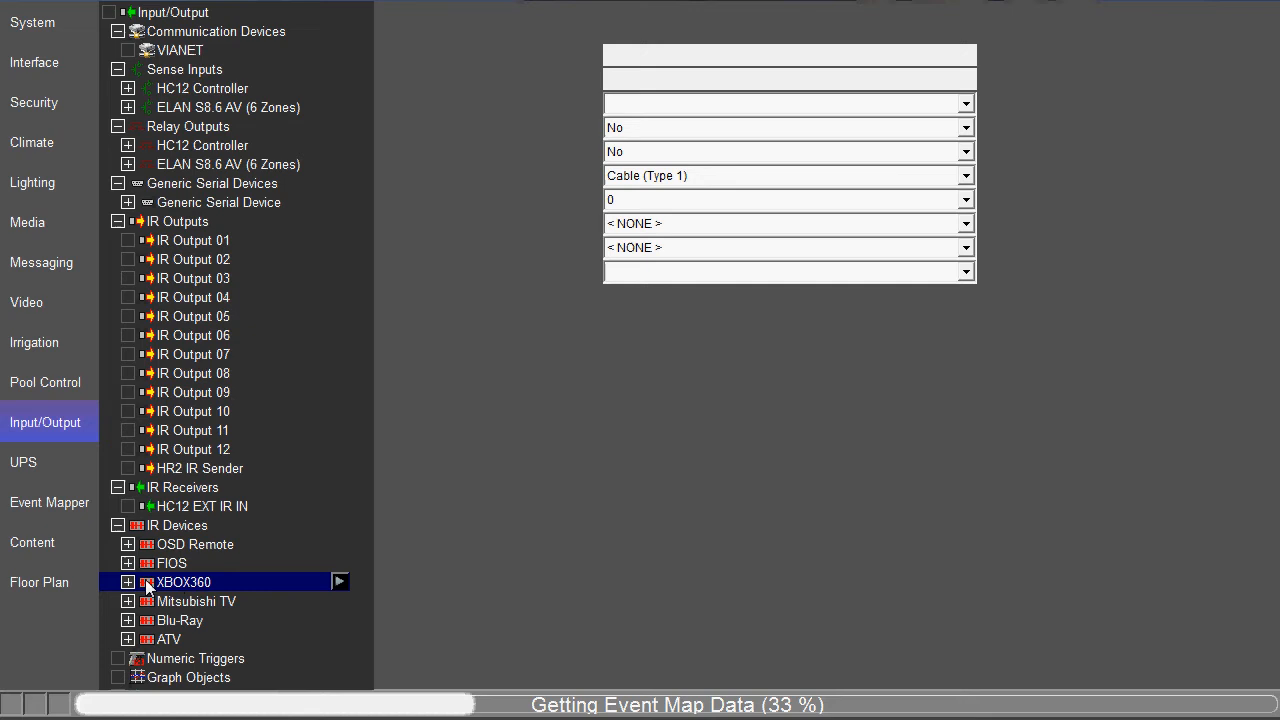
click(127, 582)
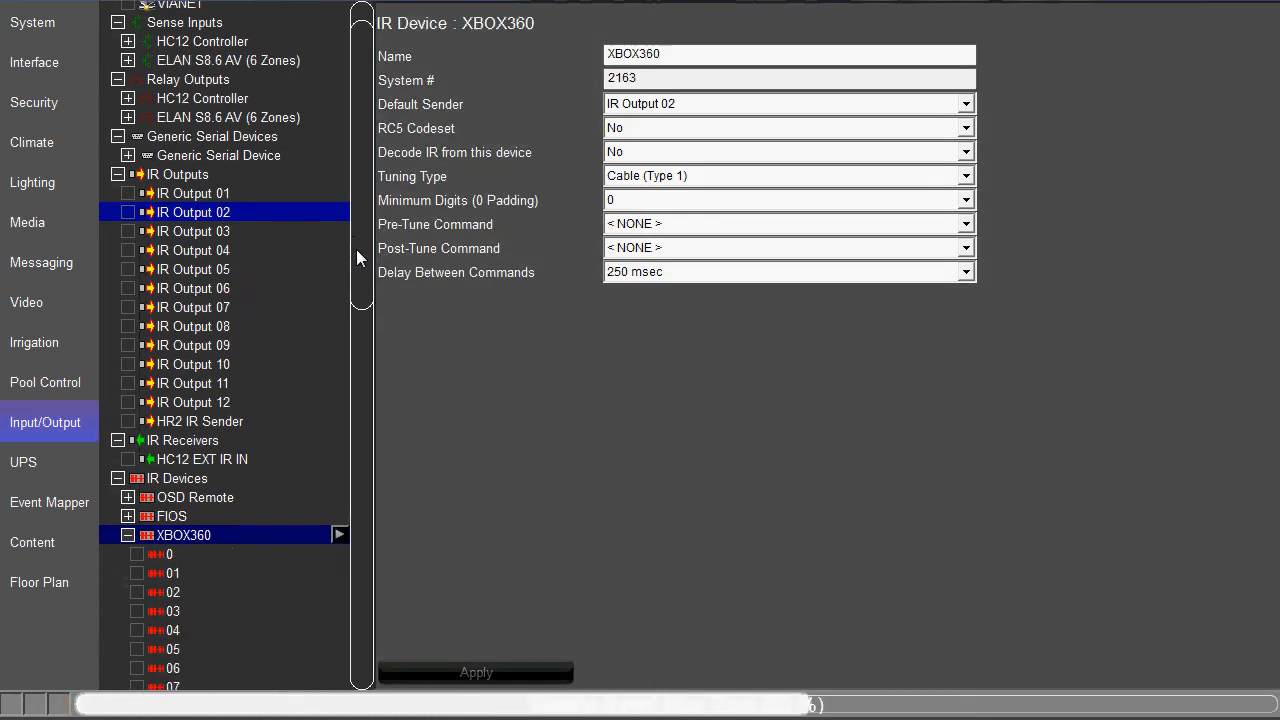
scroll(down, 3)
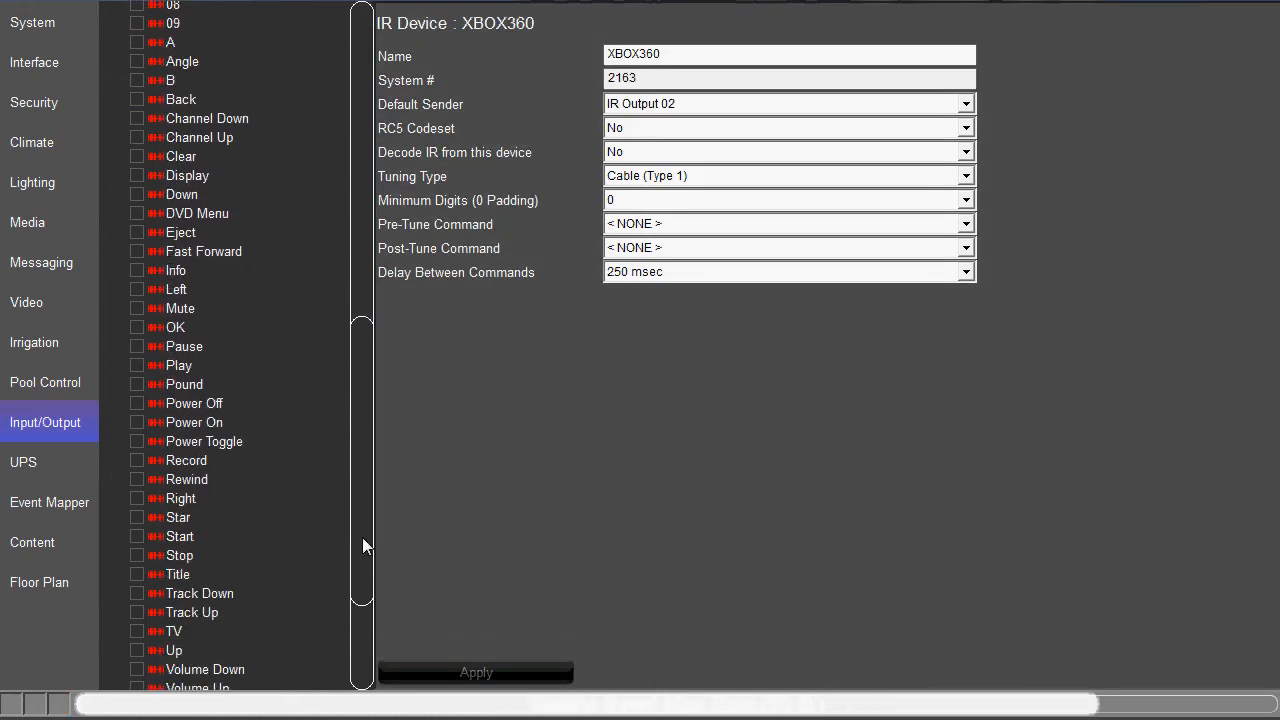
scroll(up, 3)
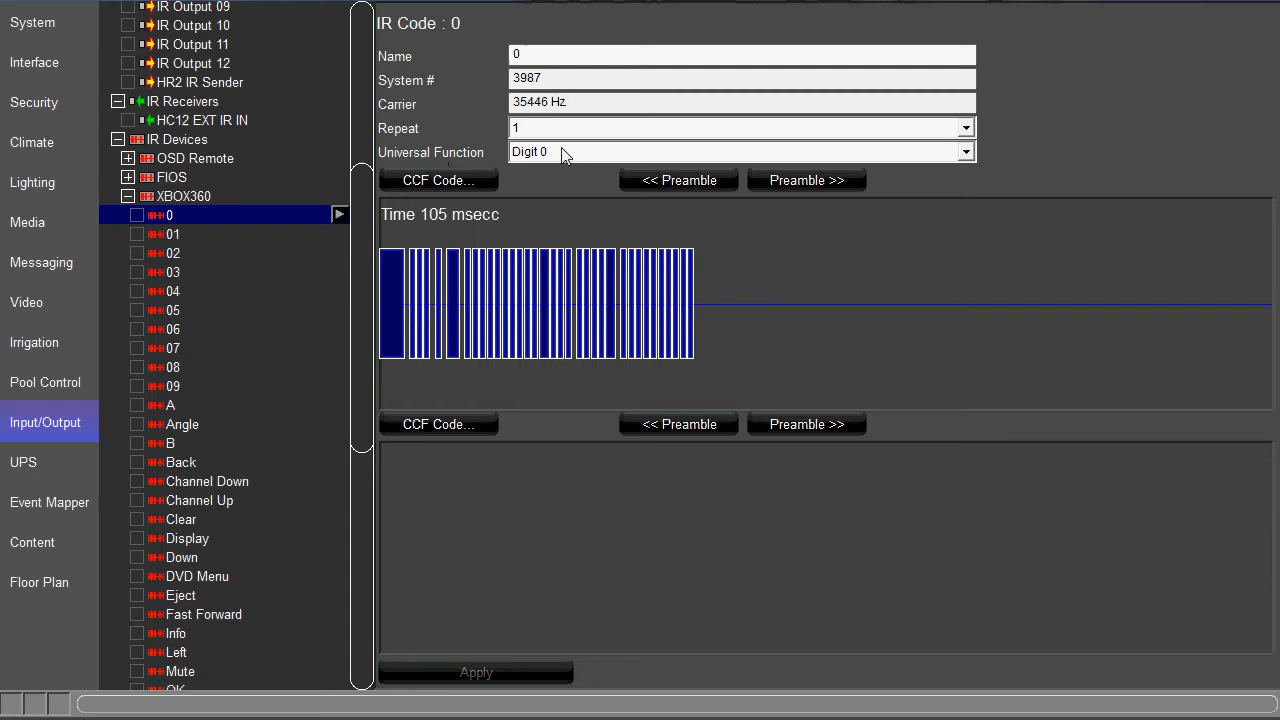
Inspect XBOX360 codes 07, A and OK, then switch to the Media section.
click(172, 347)
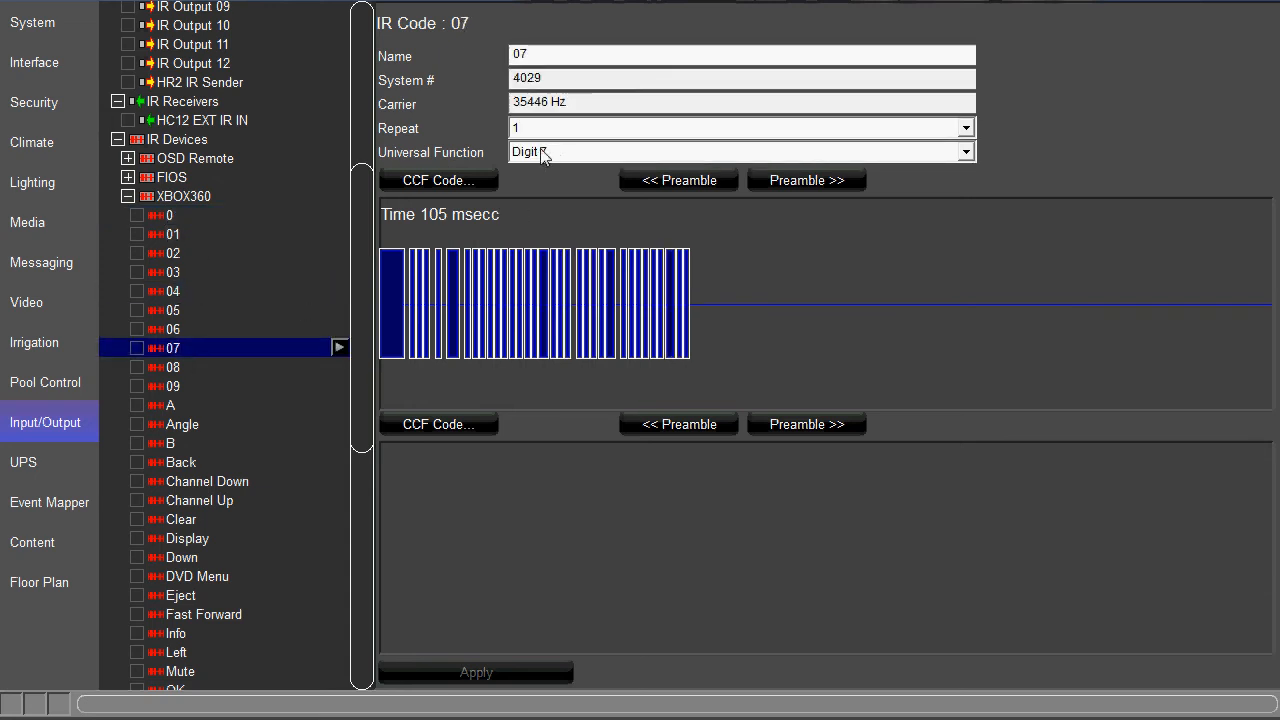
click(181, 424)
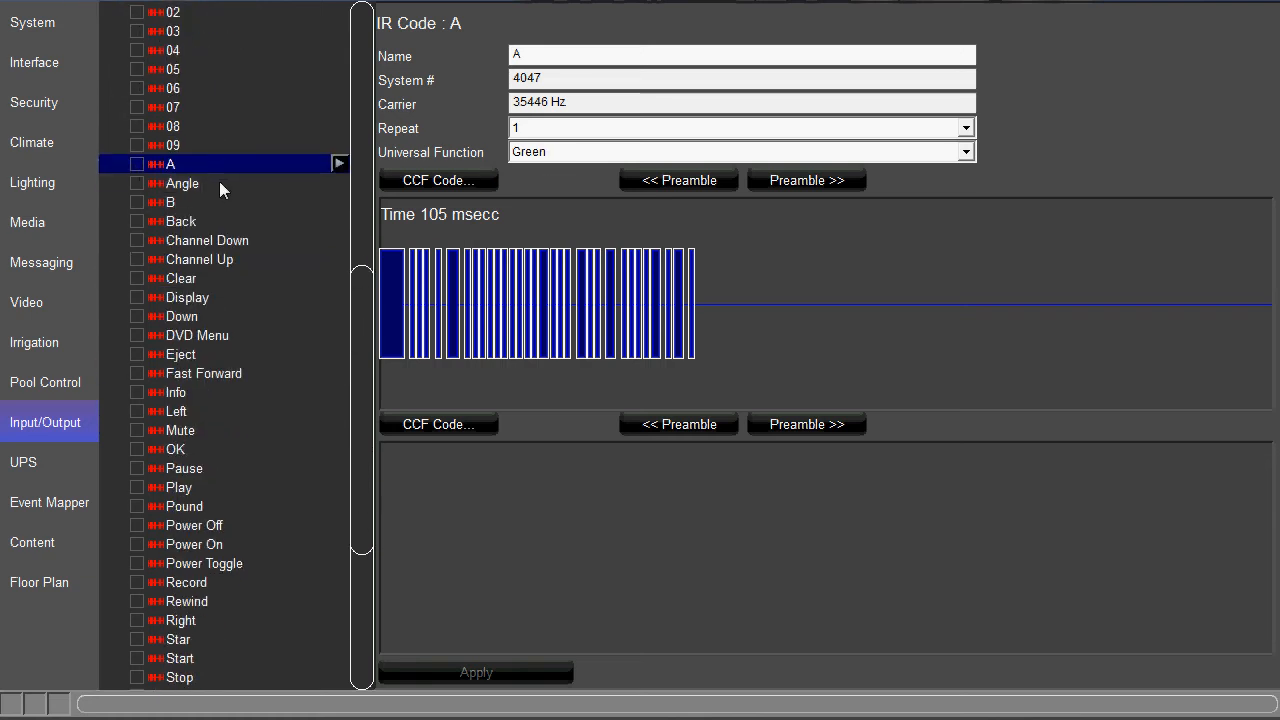
click(202, 373)
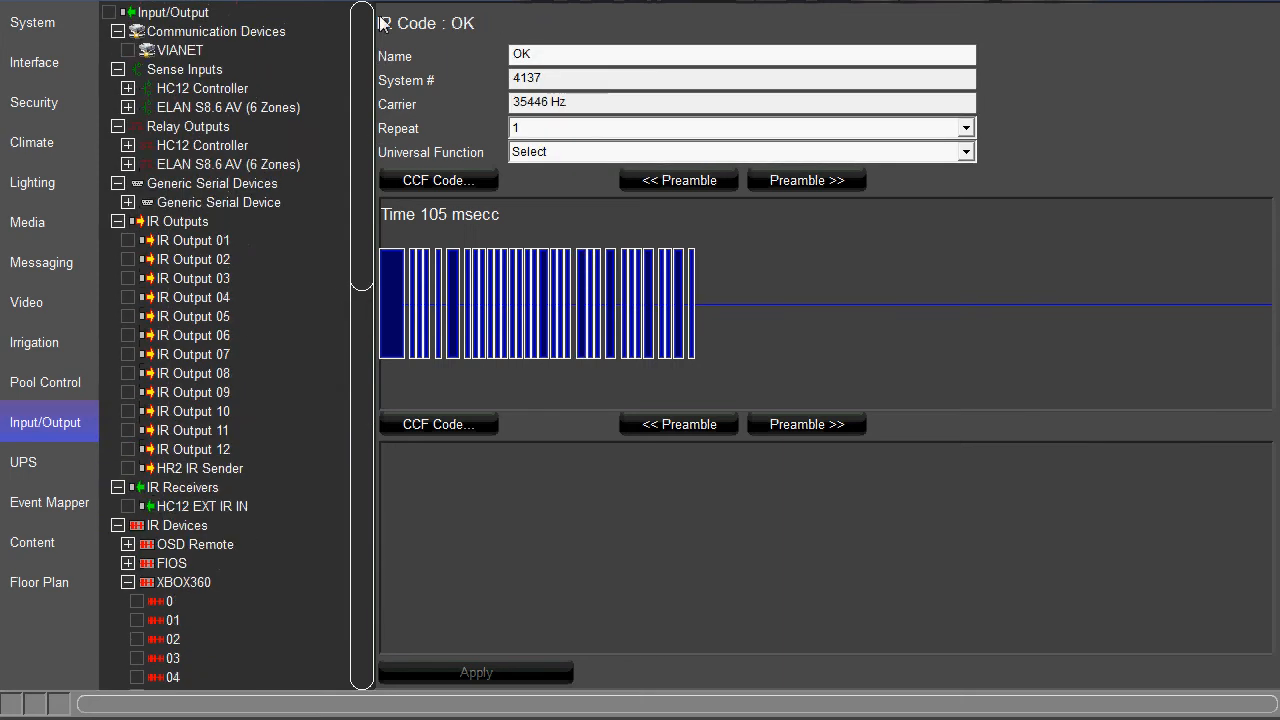
click(27, 222)
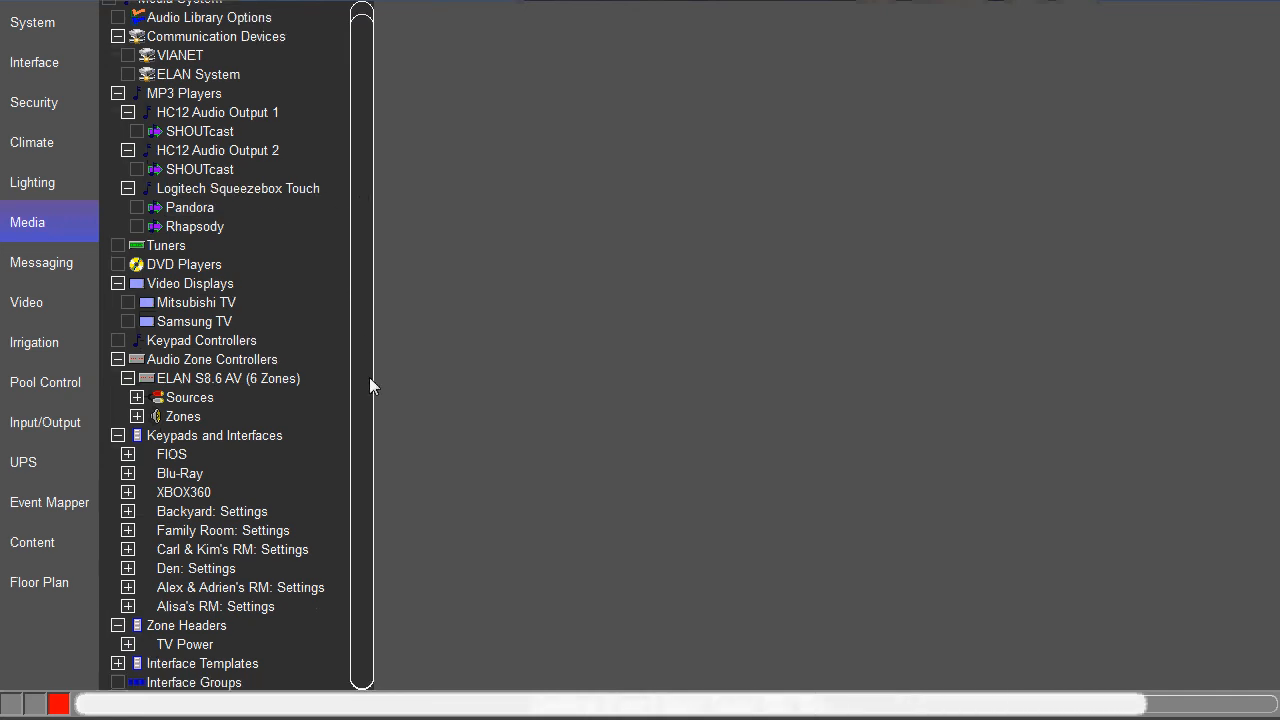
click(183, 492)
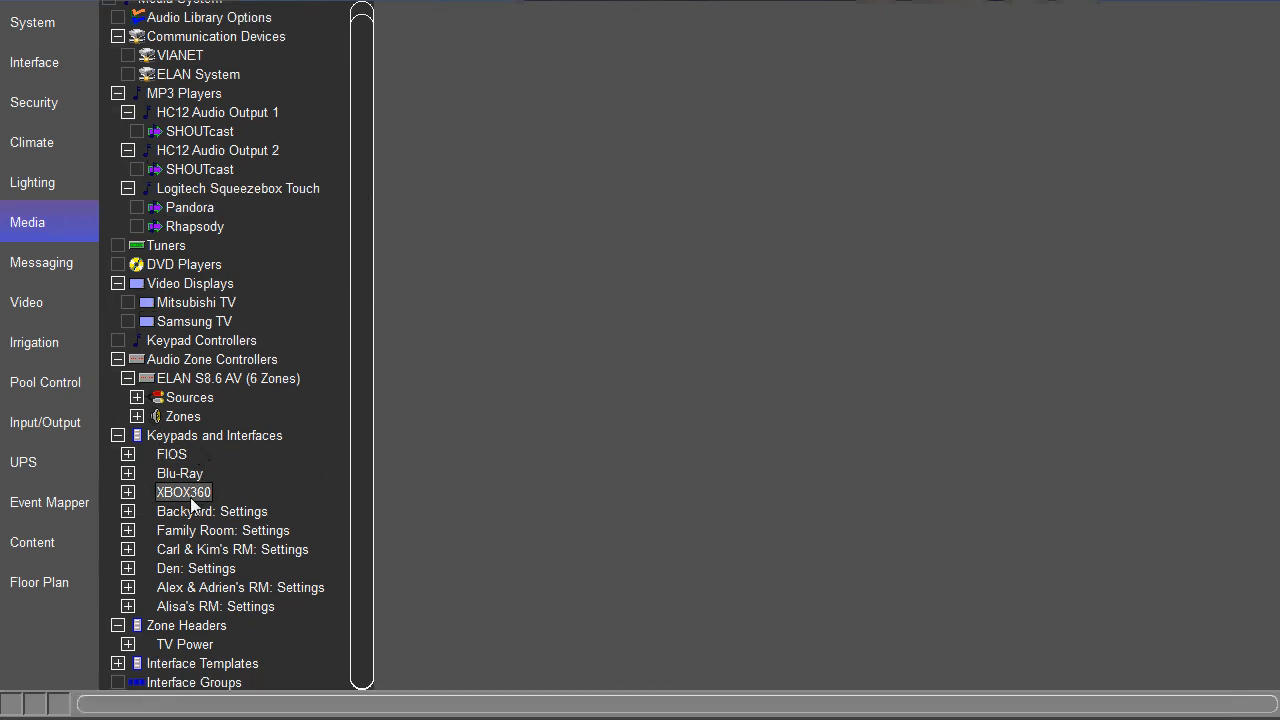
click(183, 492)
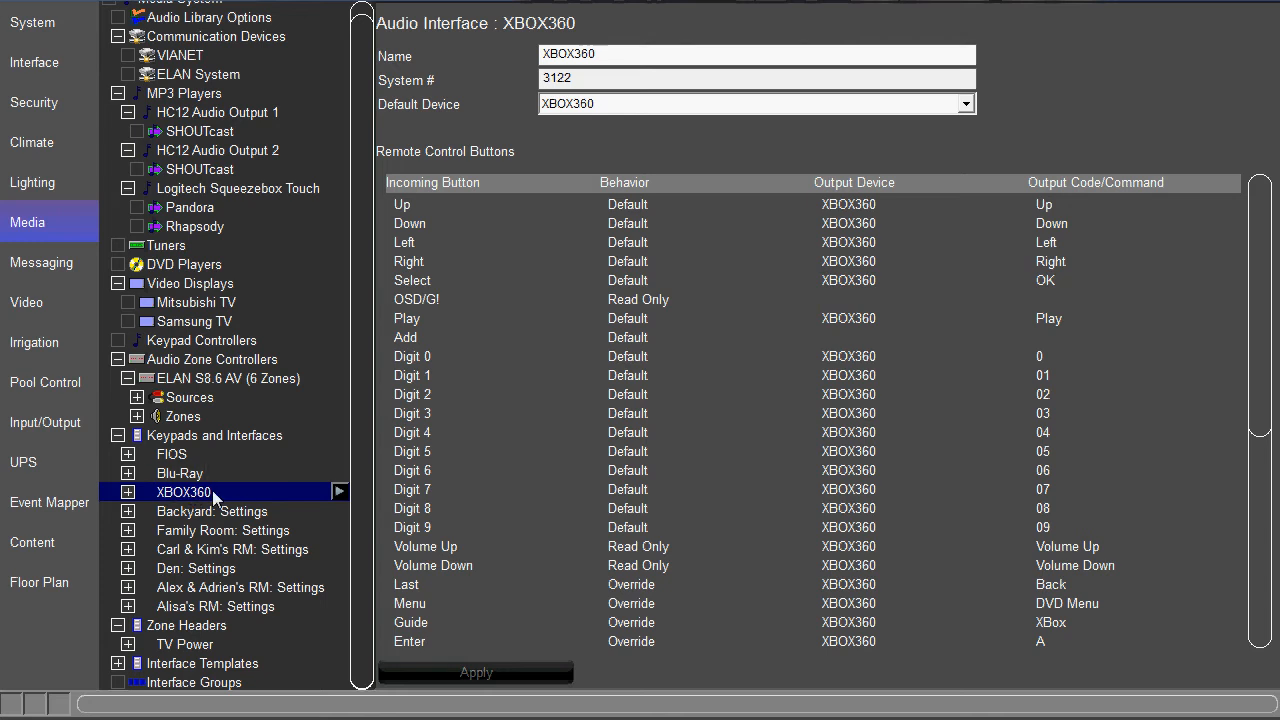
mouse_move(588, 453)
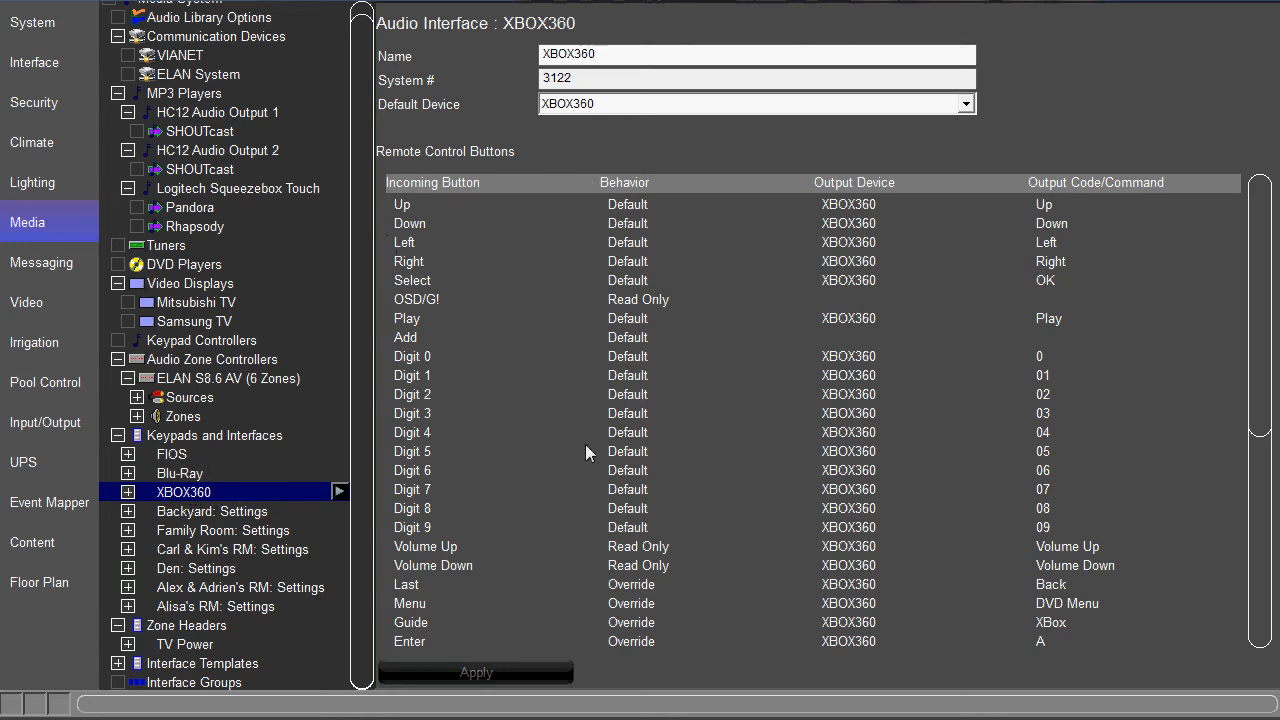
mouse_move(436, 197)
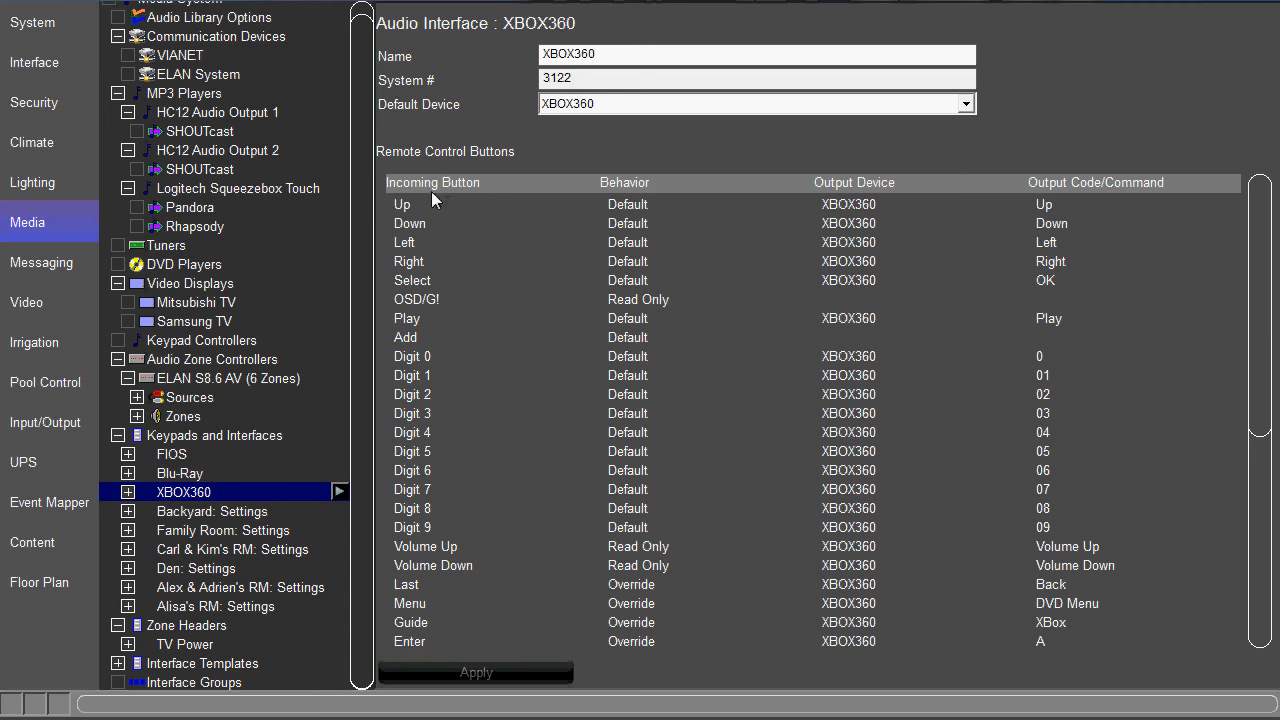
mouse_move(730, 538)
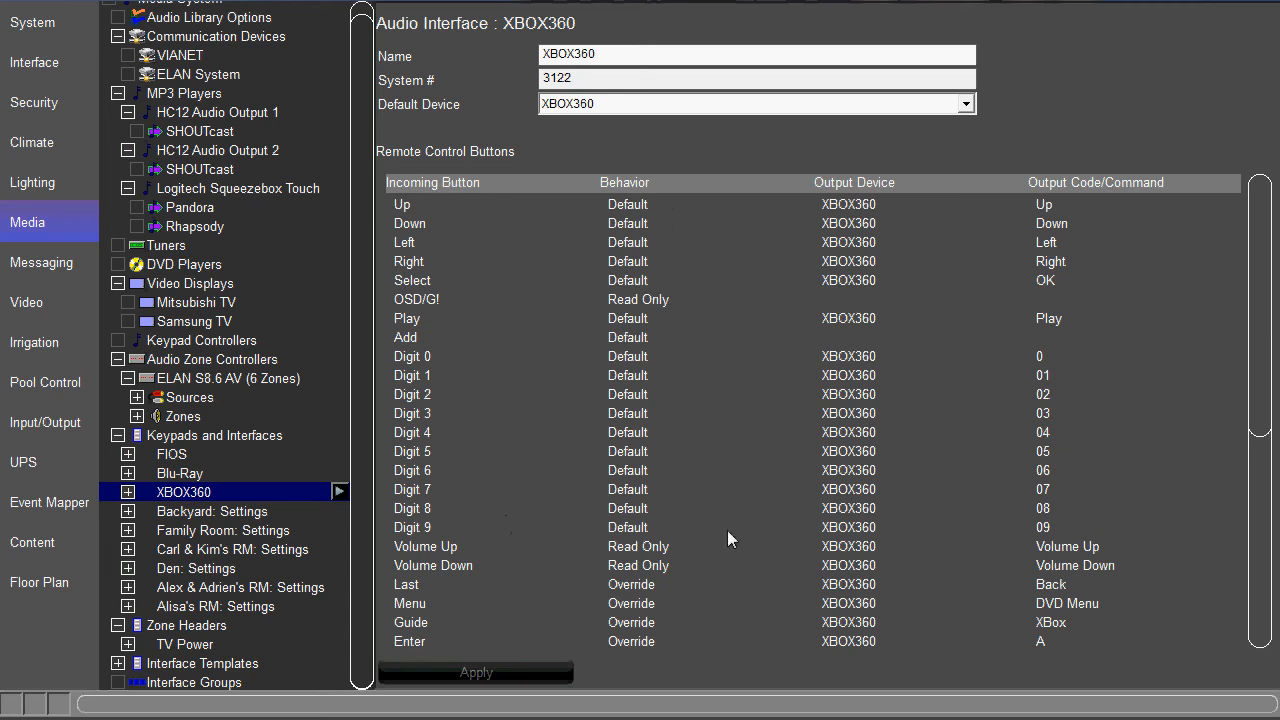
scroll(down, 3)
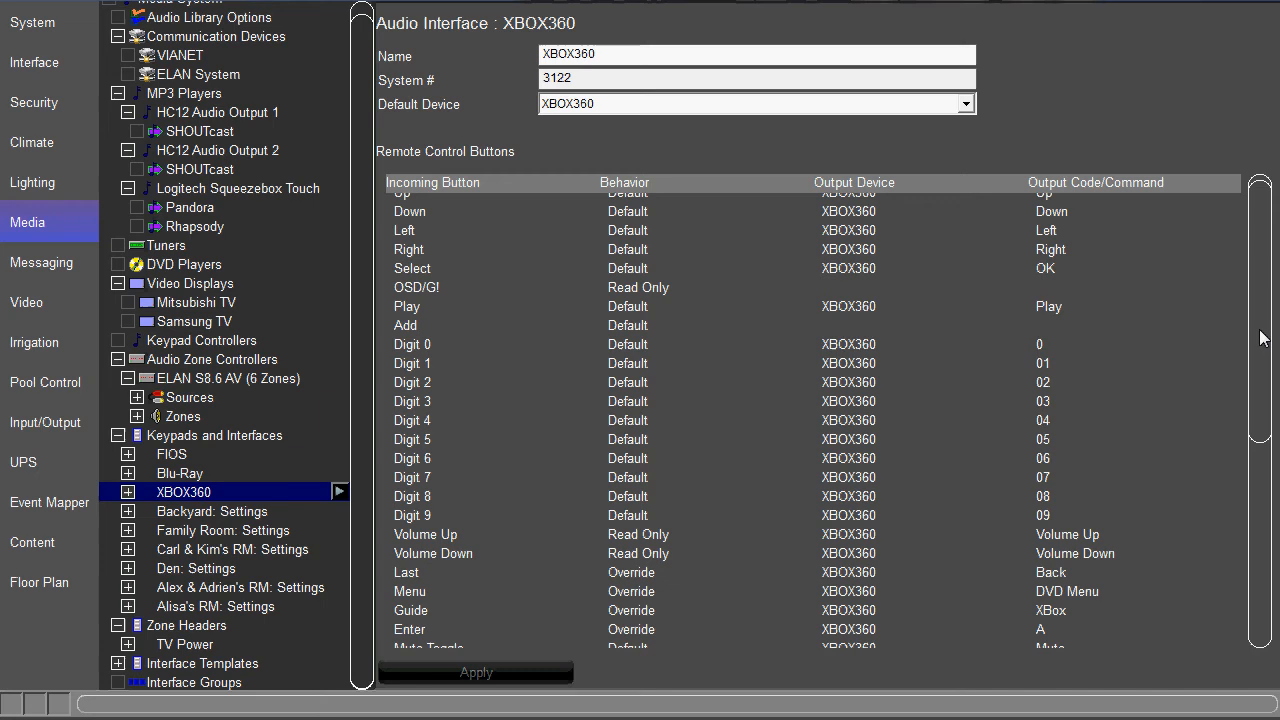
scroll(down, 3)
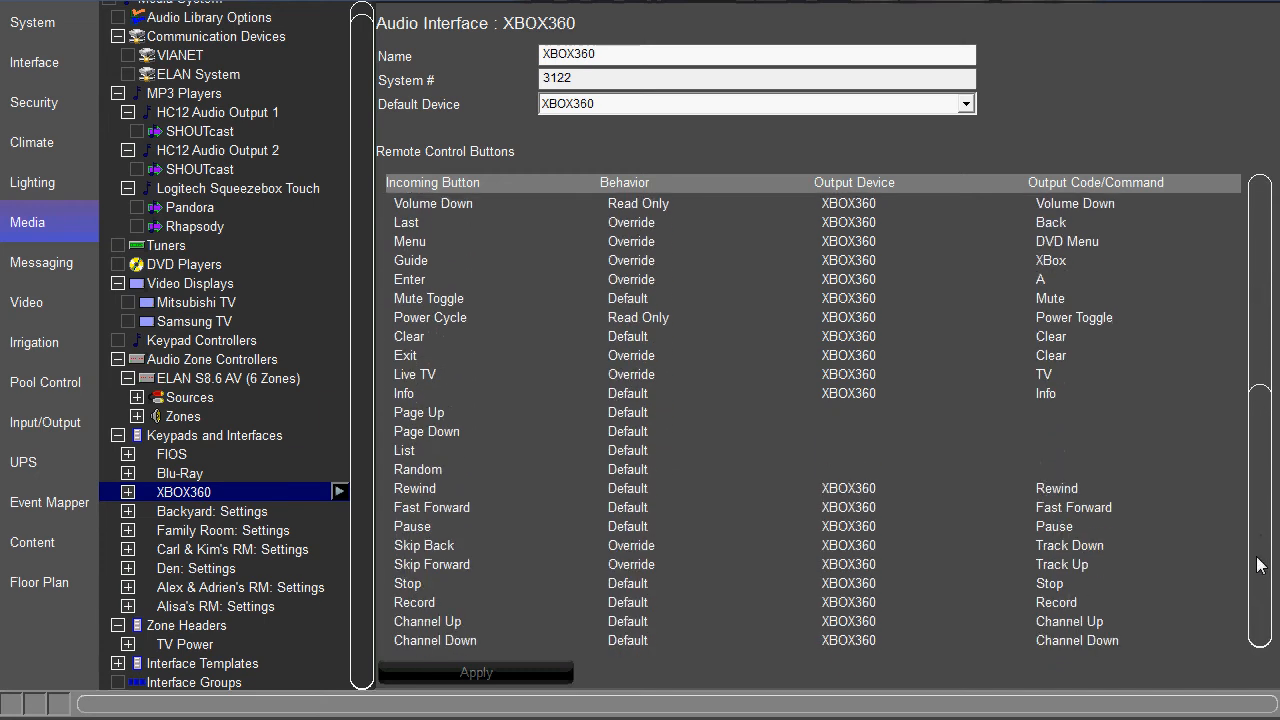
scroll(up, 3)
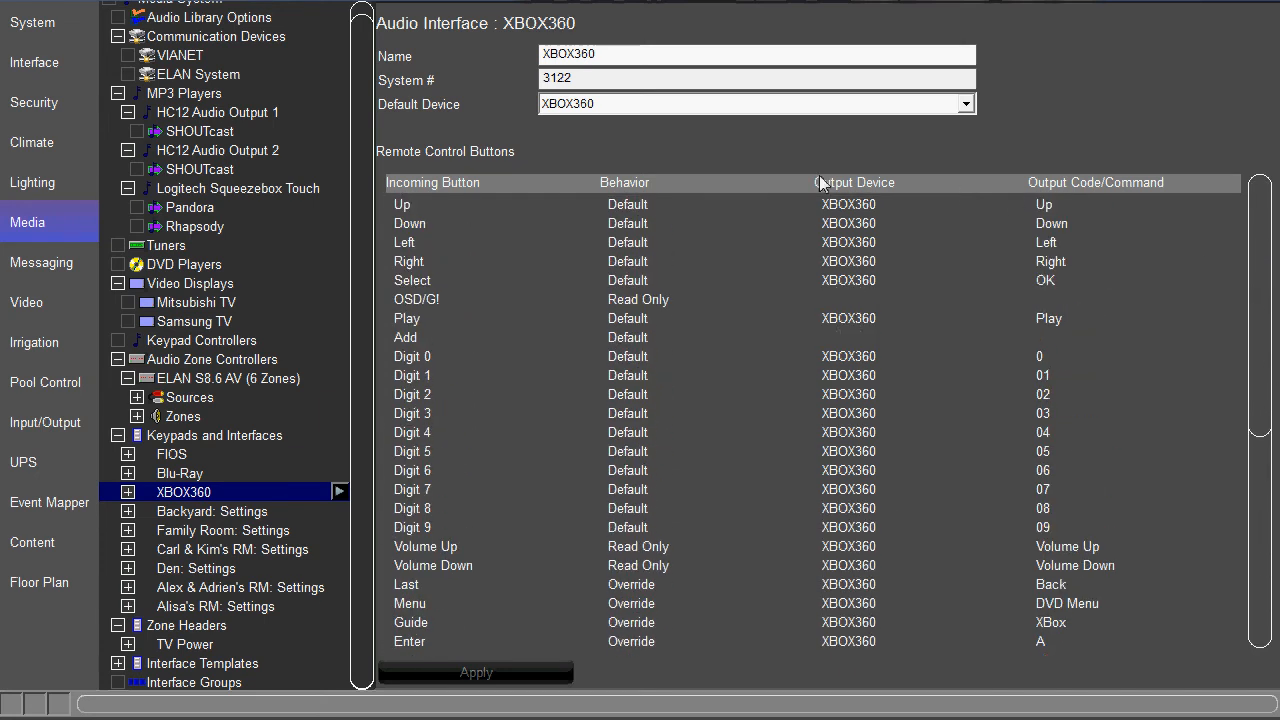
mouse_move(903, 211)
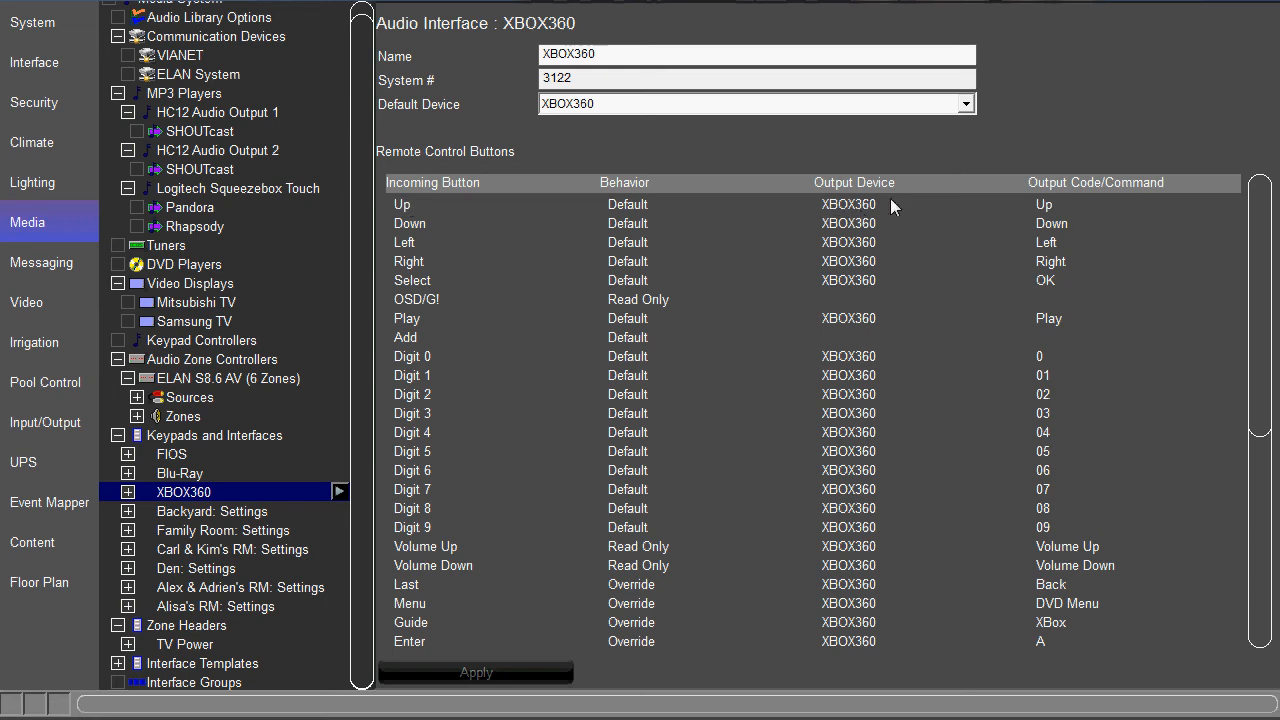
mouse_move(1185, 228)
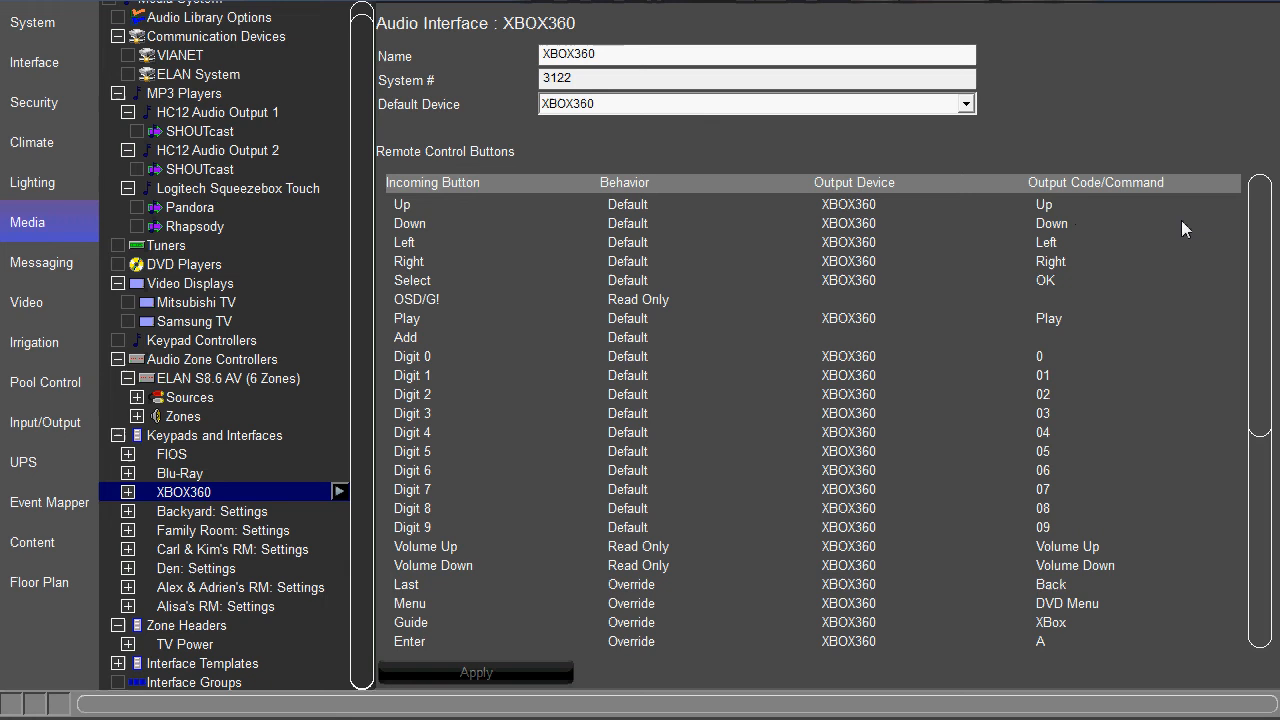
mouse_move(1245, 258)
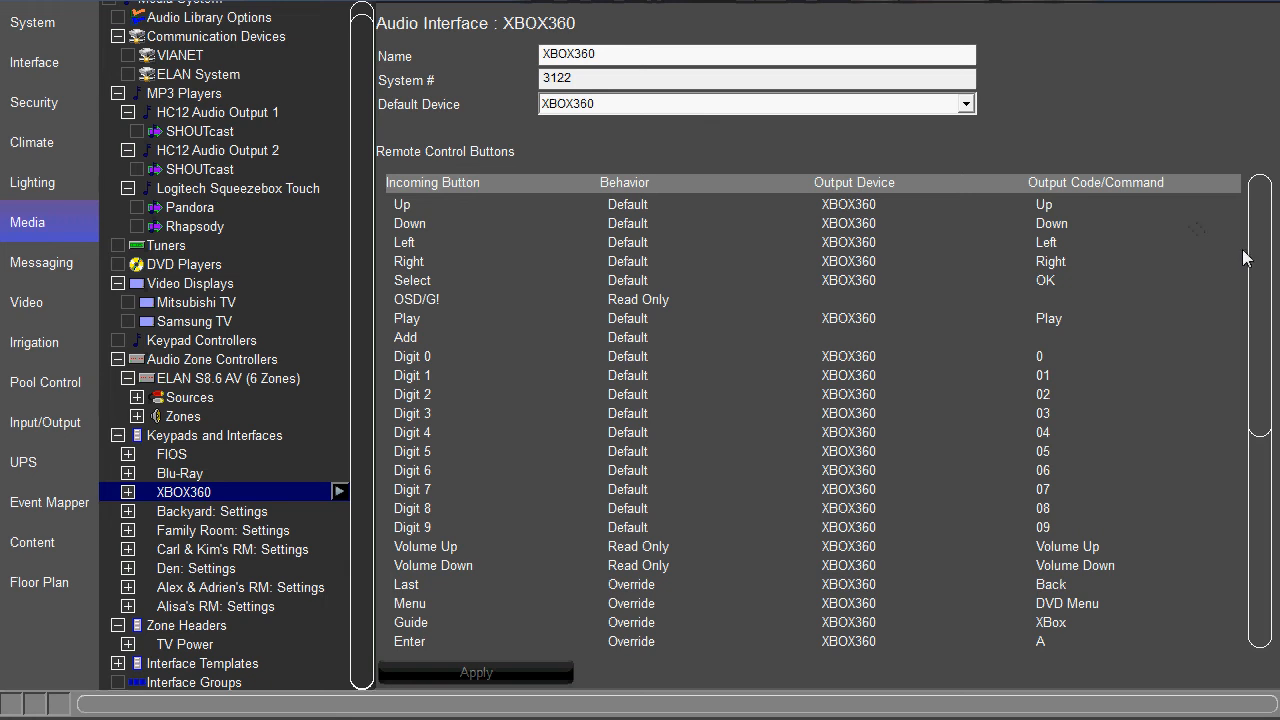
scroll(down, 3)
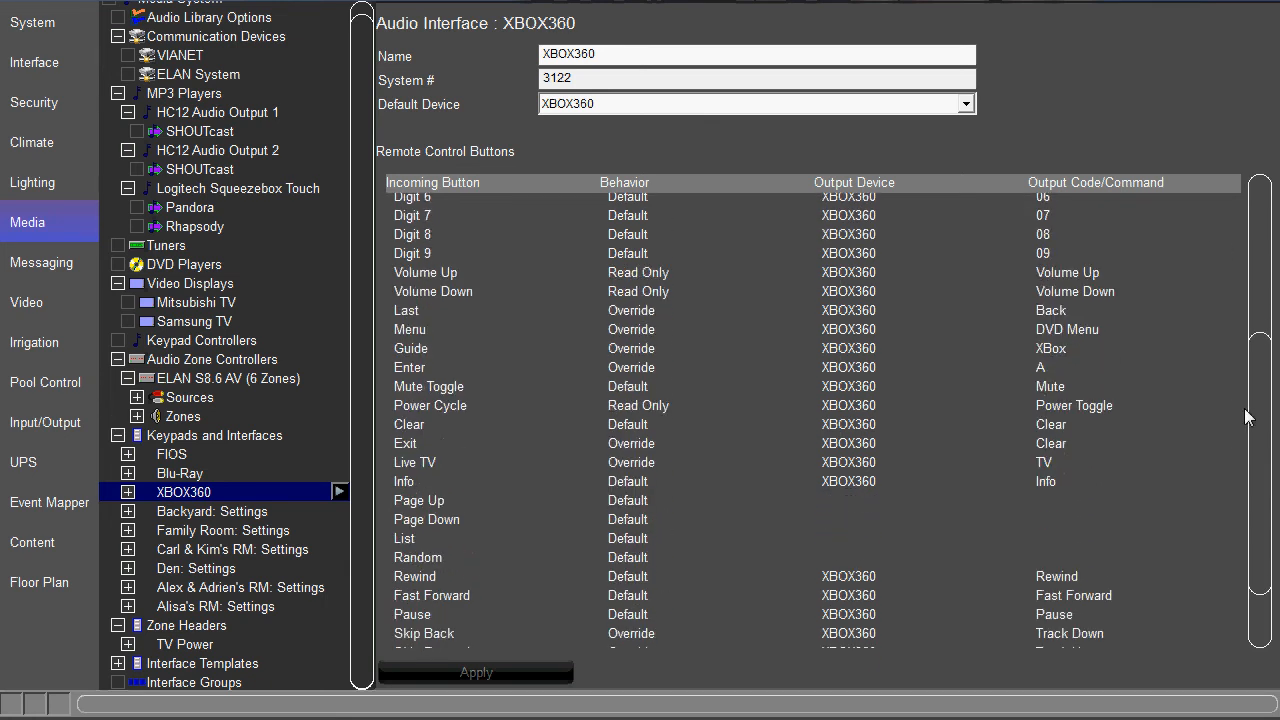
scroll(down, 3)
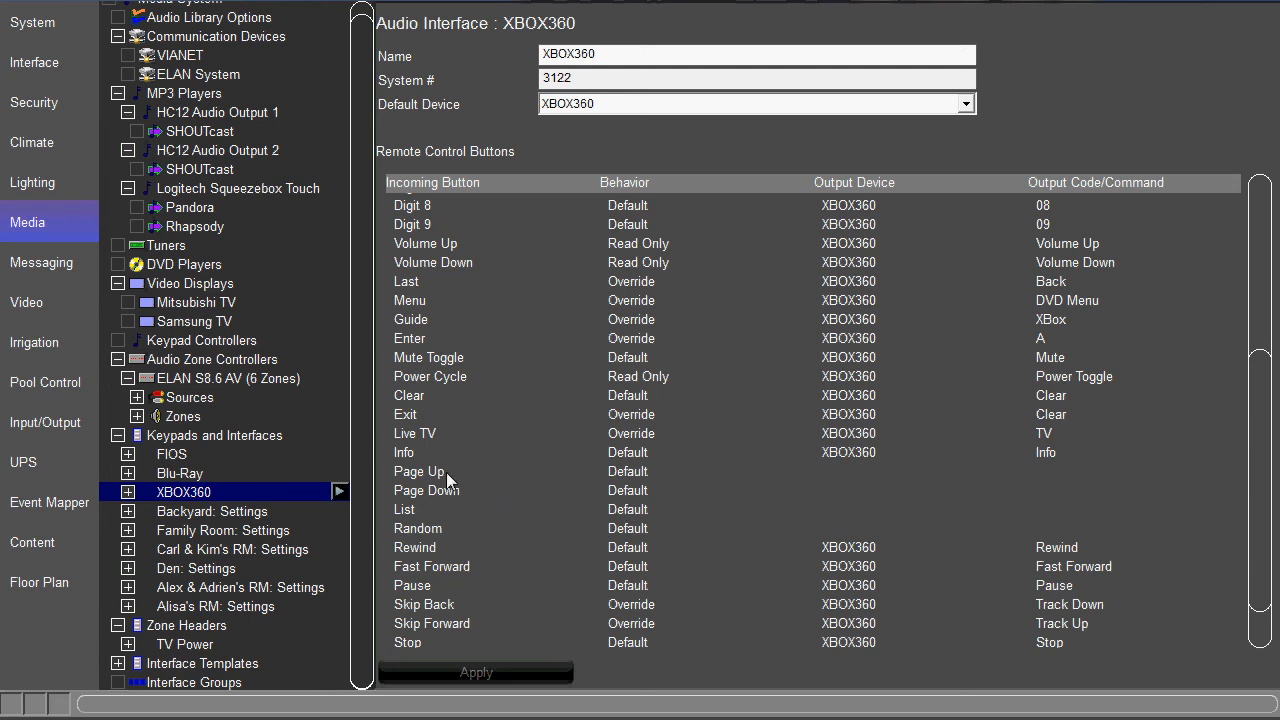
mouse_move(688, 483)
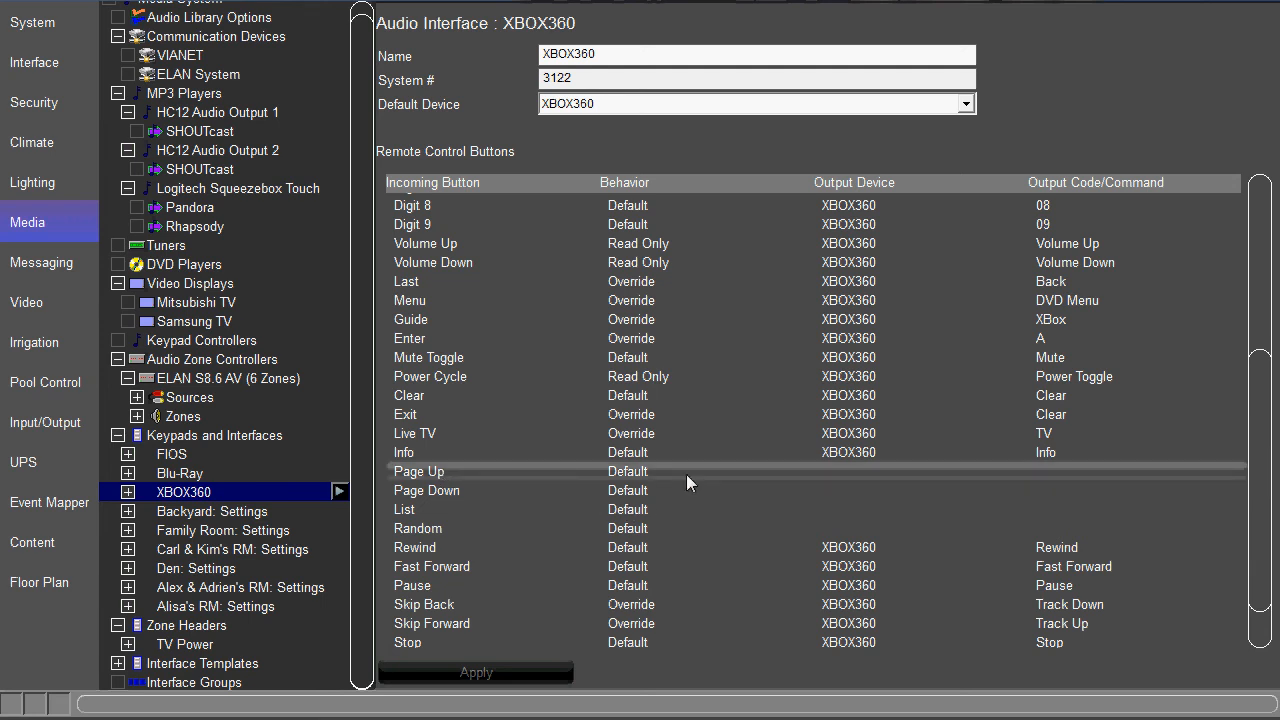
mouse_move(1050, 470)
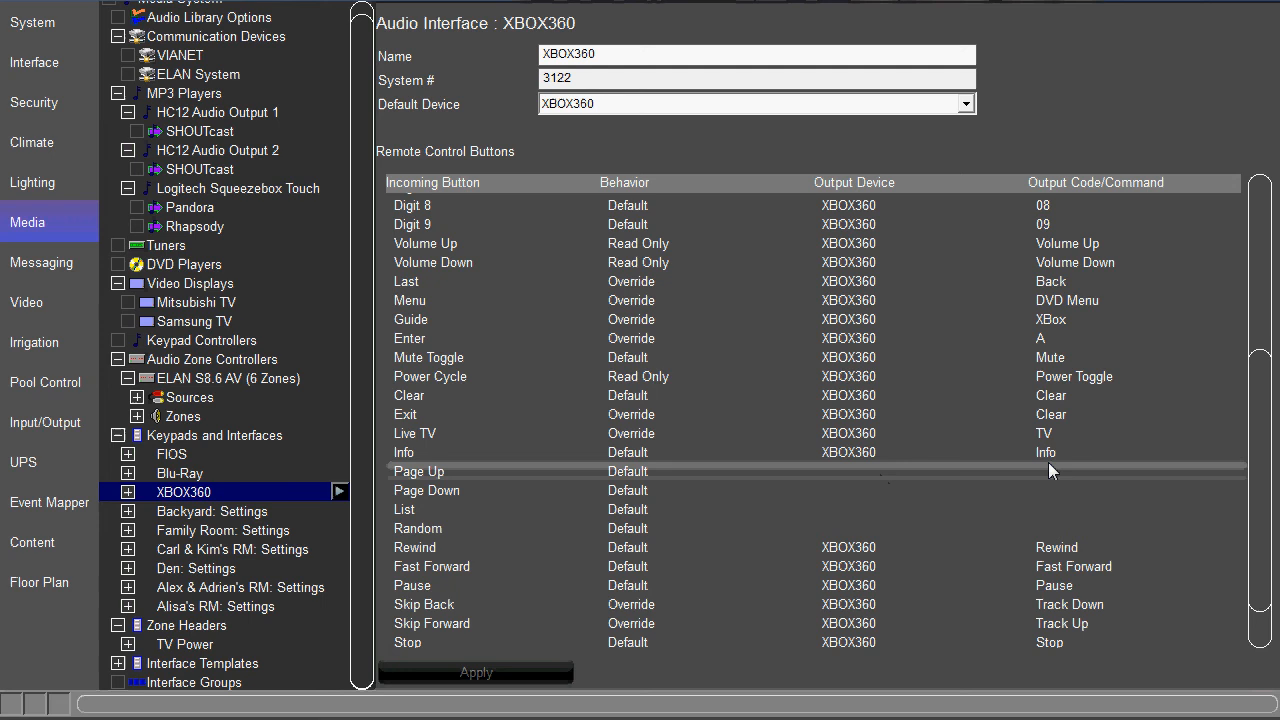
mouse_move(765, 500)
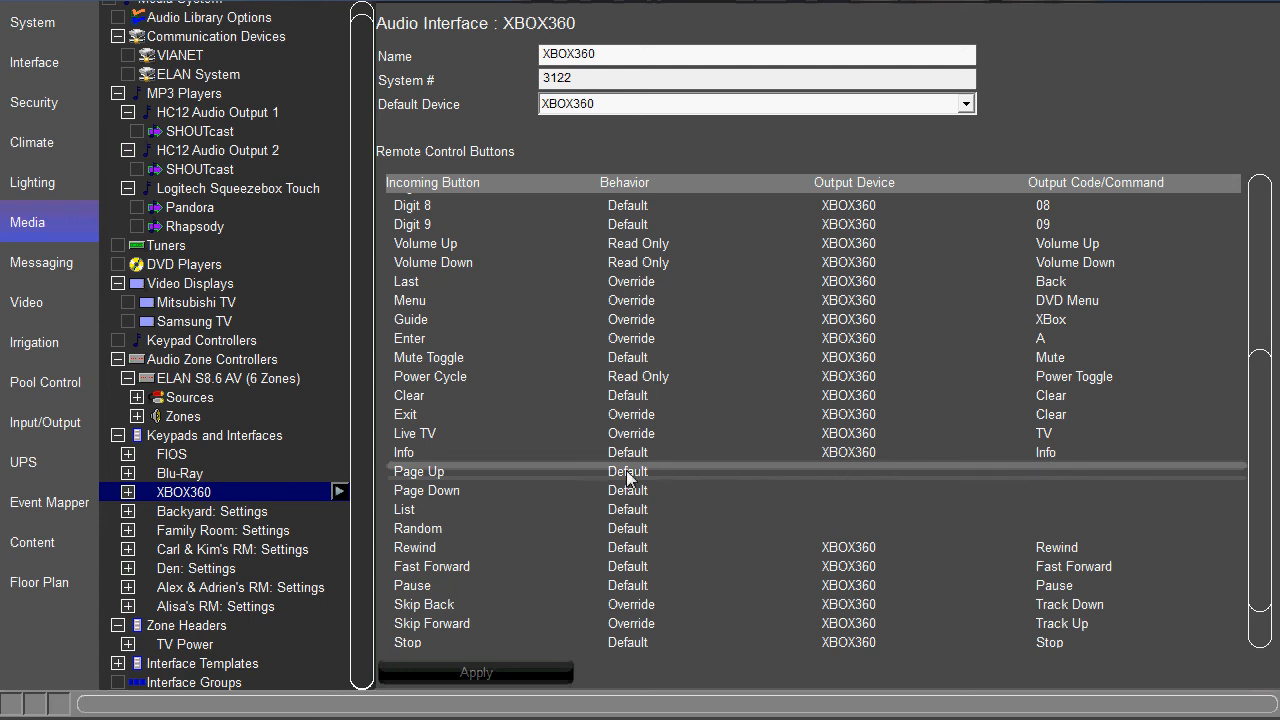
mouse_move(630, 205)
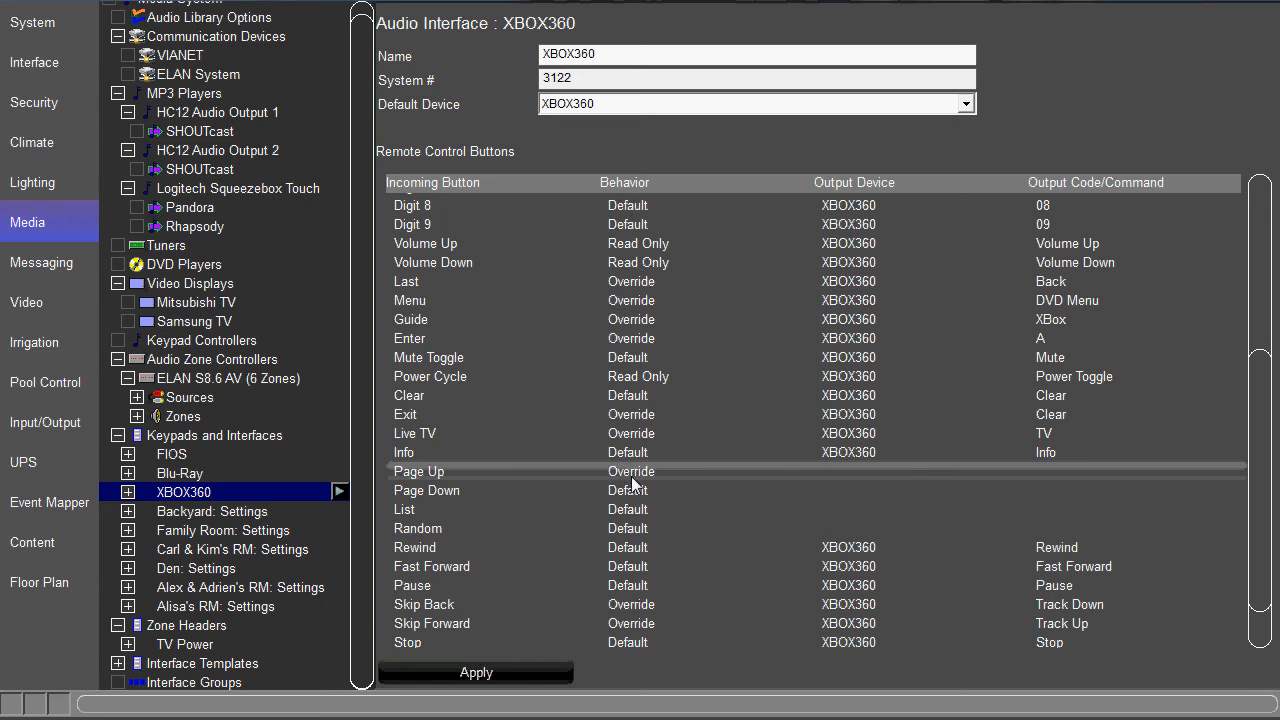
mouse_move(855, 478)
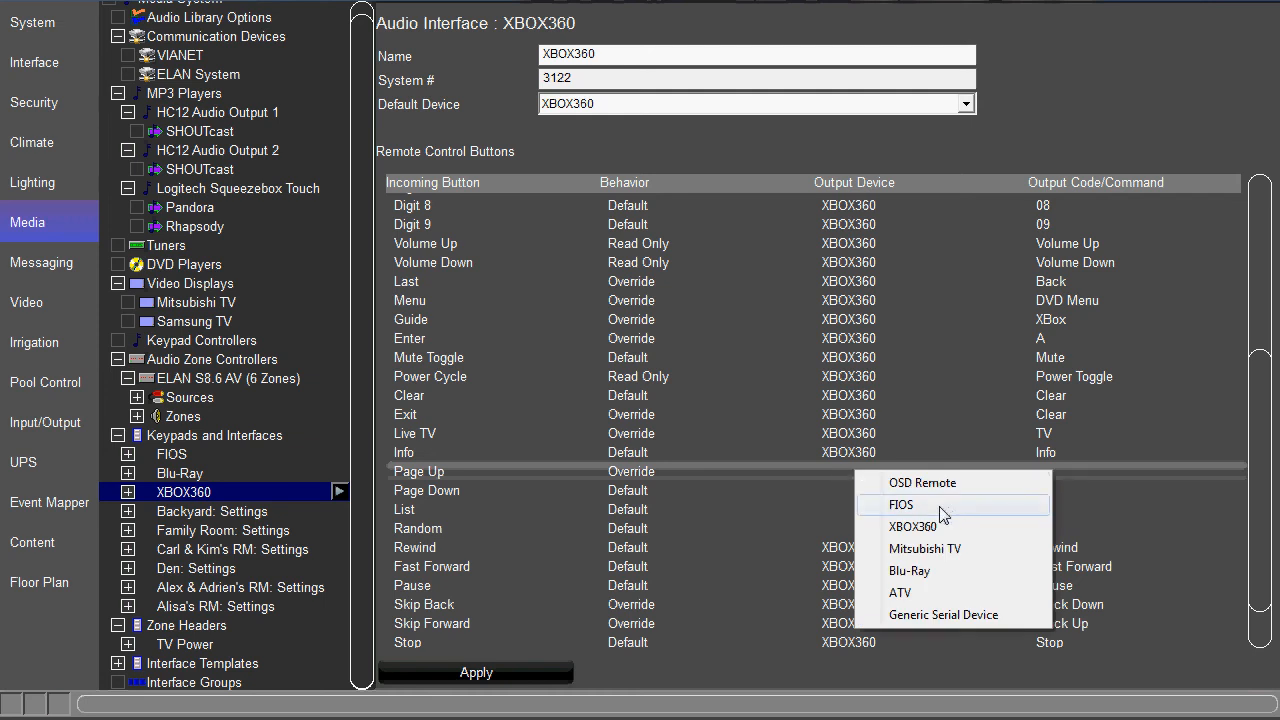
mouse_move(941, 615)
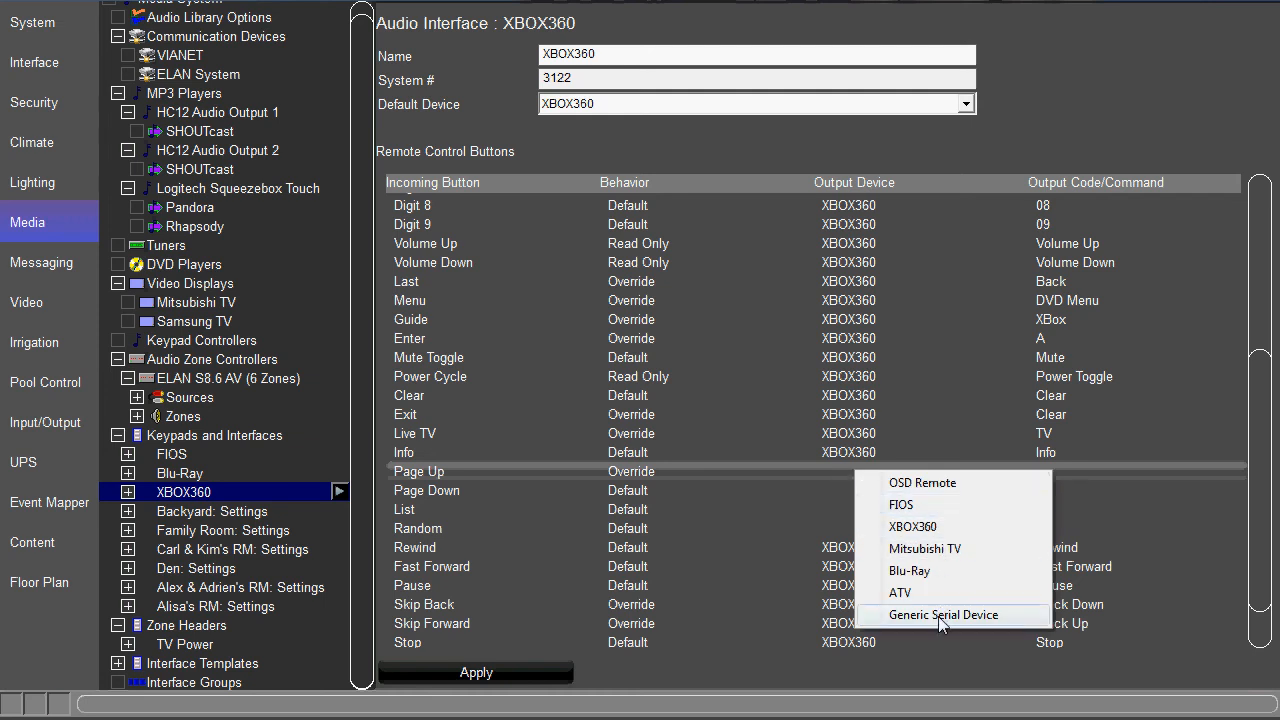
mouse_move(938, 527)
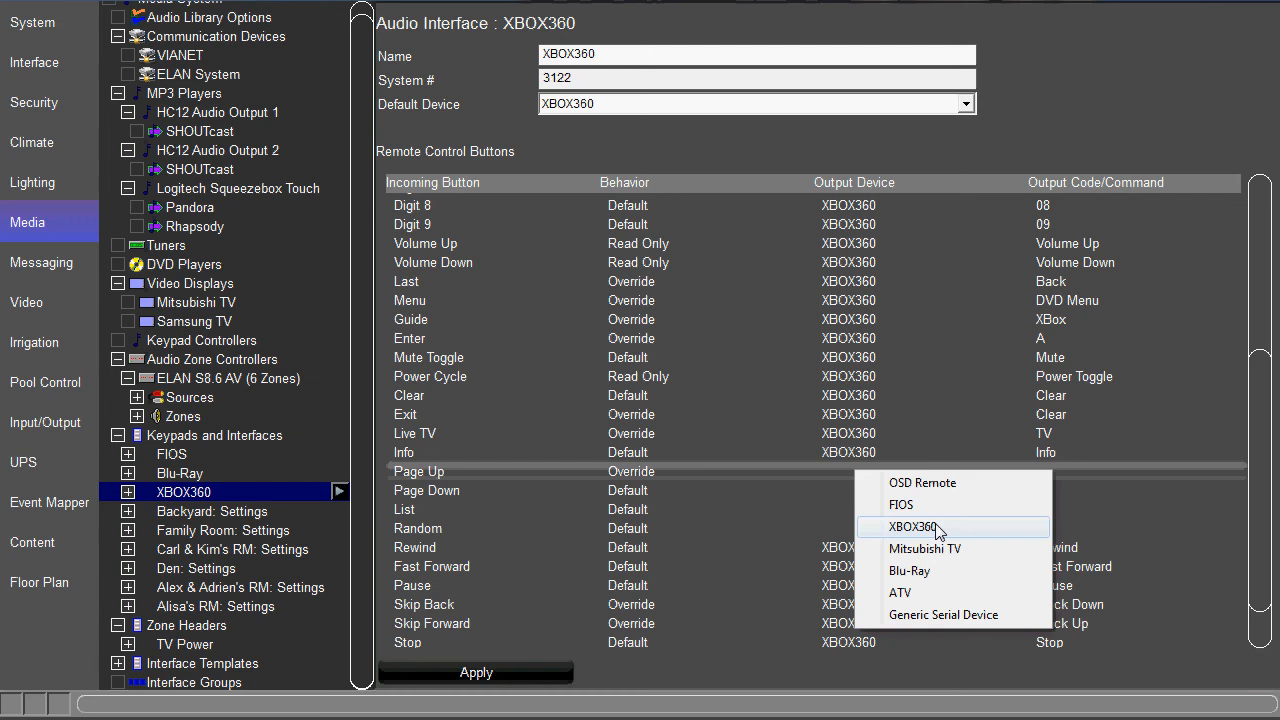
Override Page Up to send the XBOX360 Track Up command.
click(912, 527)
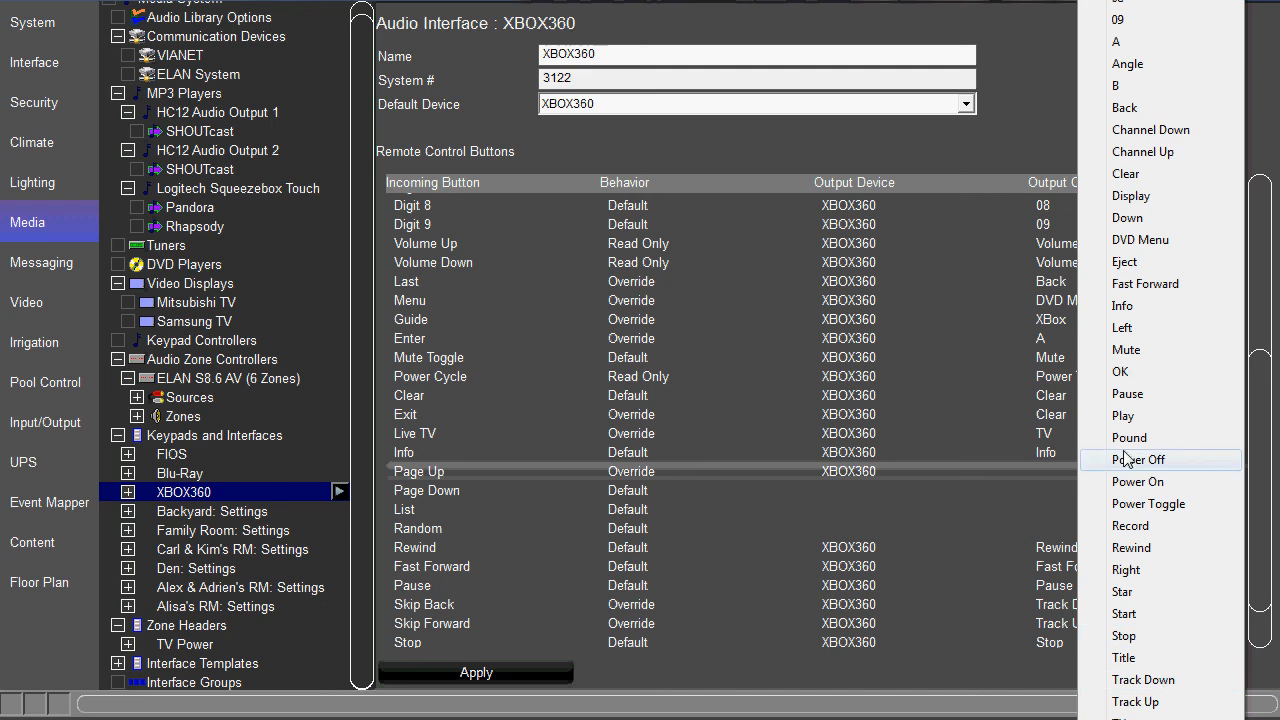
mouse_move(1155, 658)
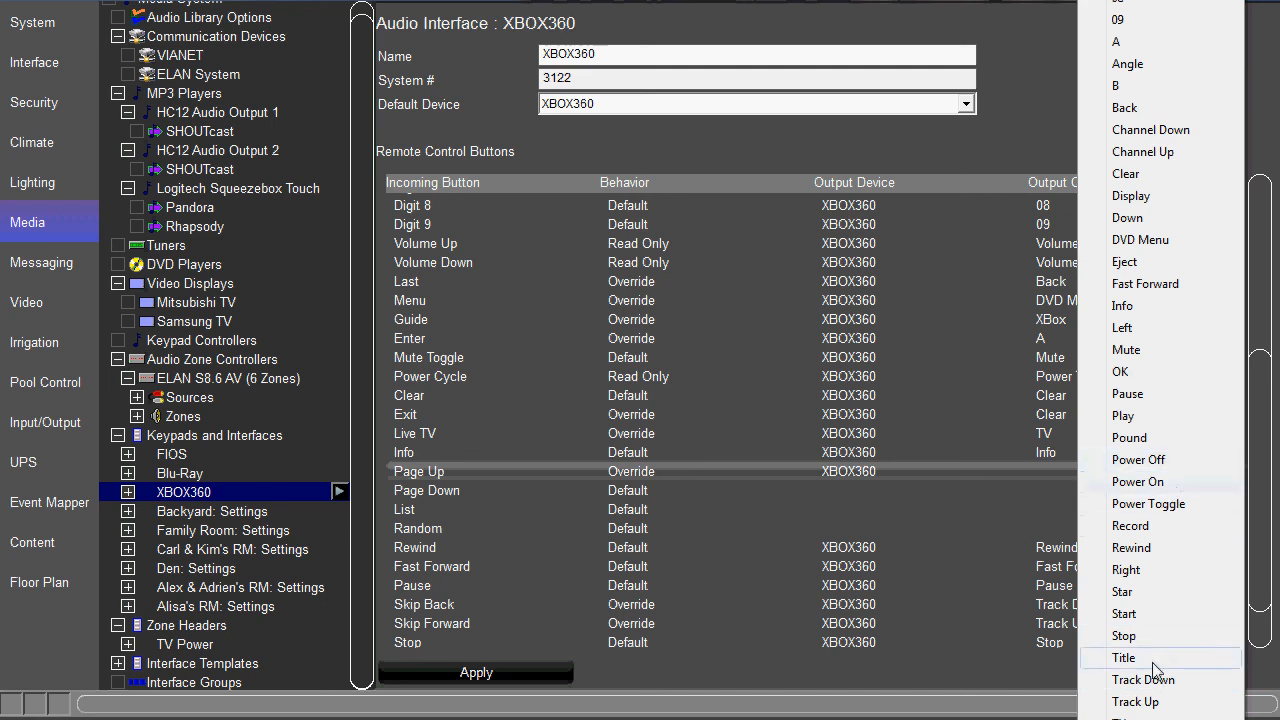
click(1136, 695)
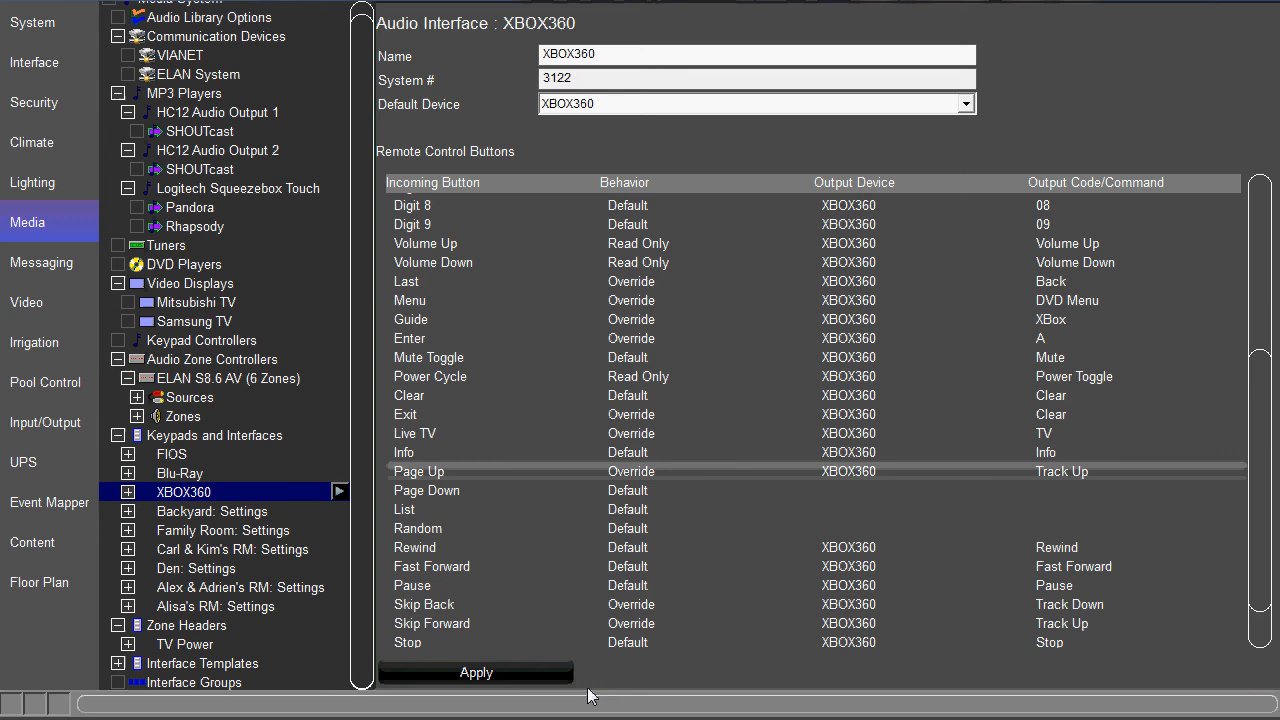
Confirm Page Up shows Override, XBOX360, Track Up in the Remote Control Buttons list.
scroll(up, 3)
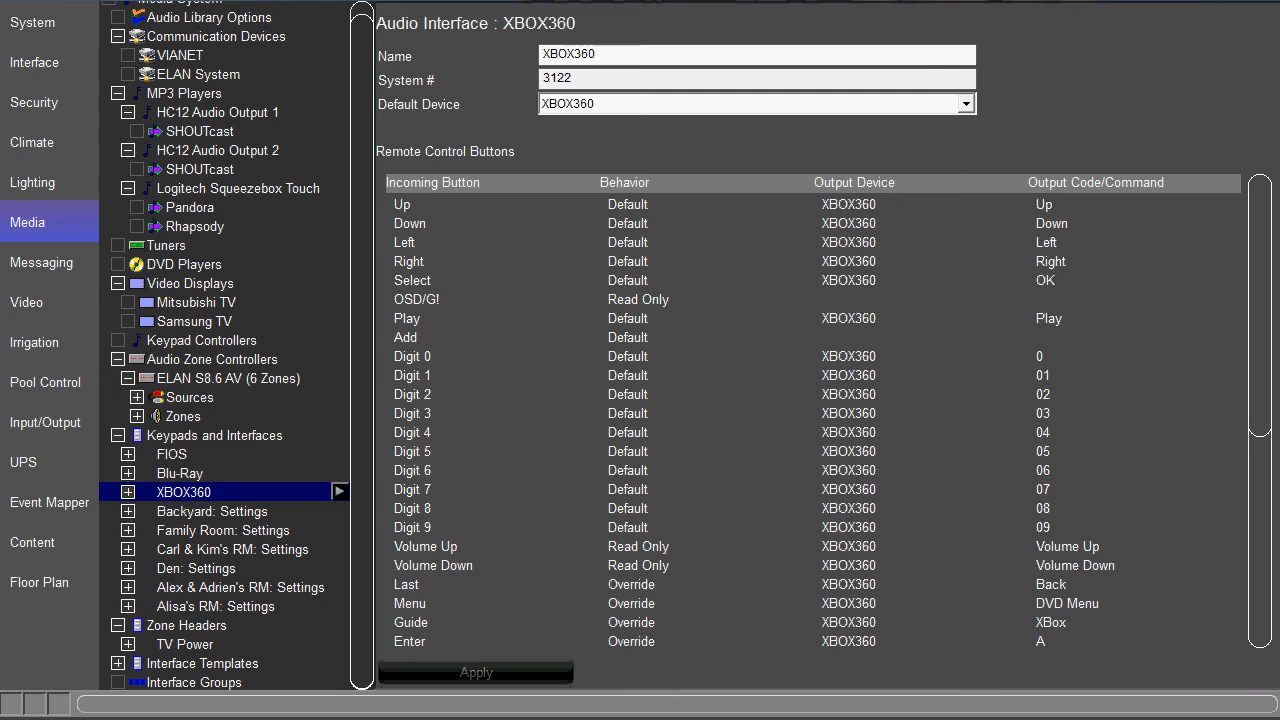
scroll(down, 3)
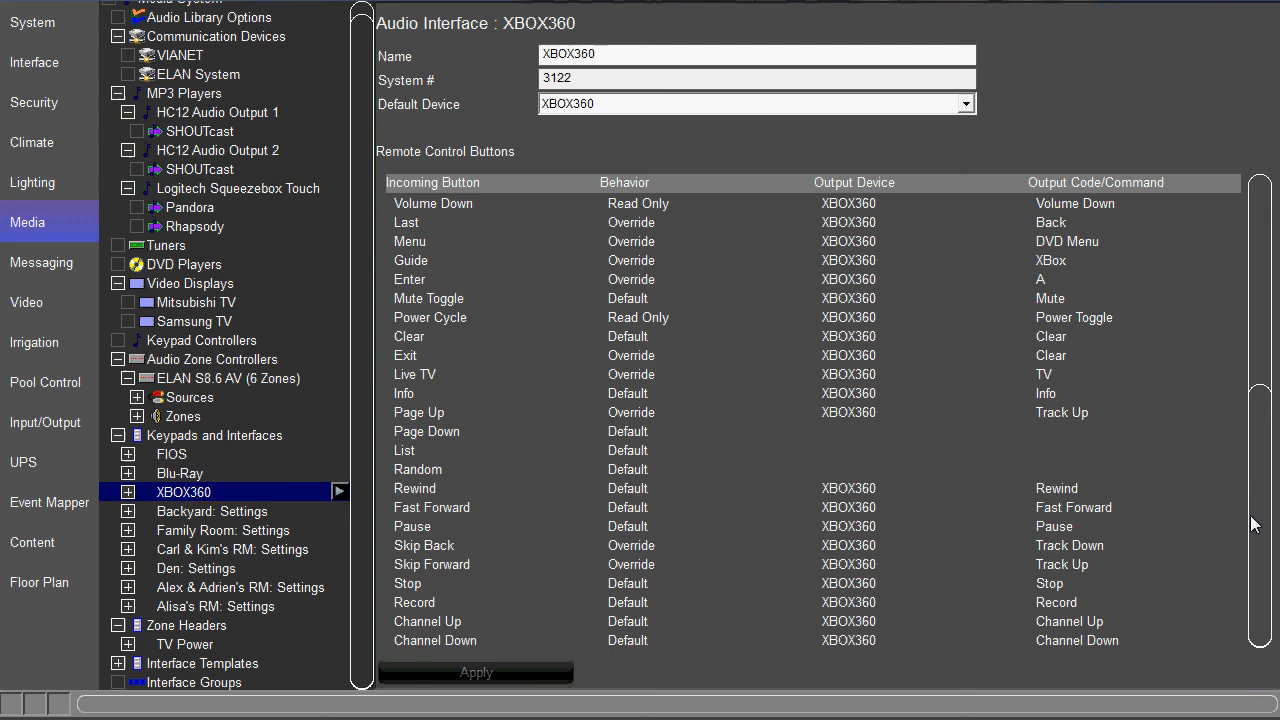
mouse_move(1242, 394)
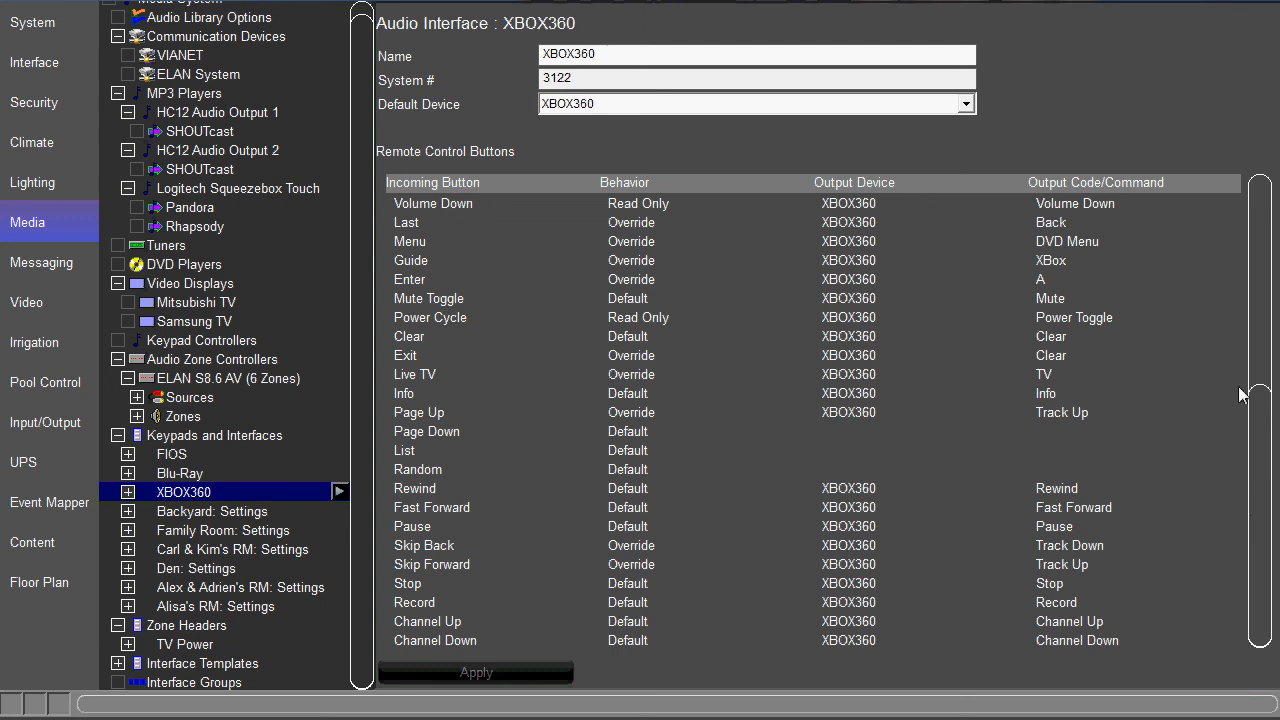
mouse_move(1082, 448)
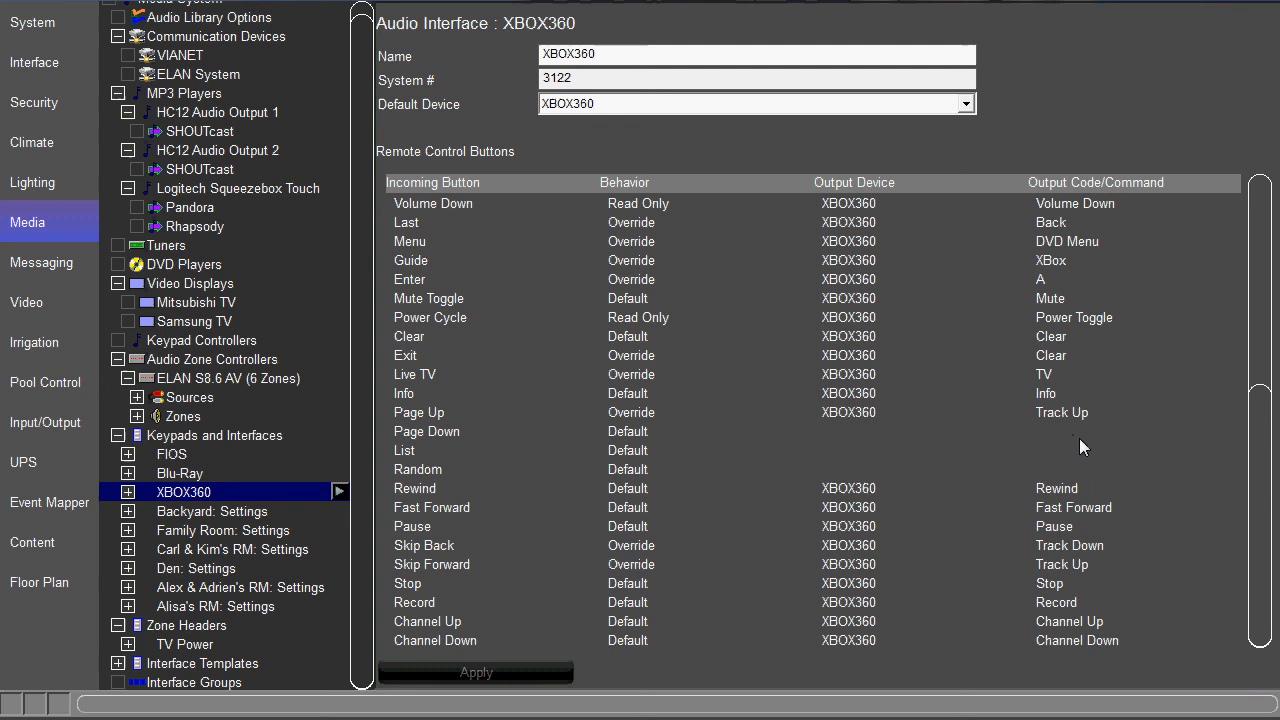
mouse_move(1097, 152)
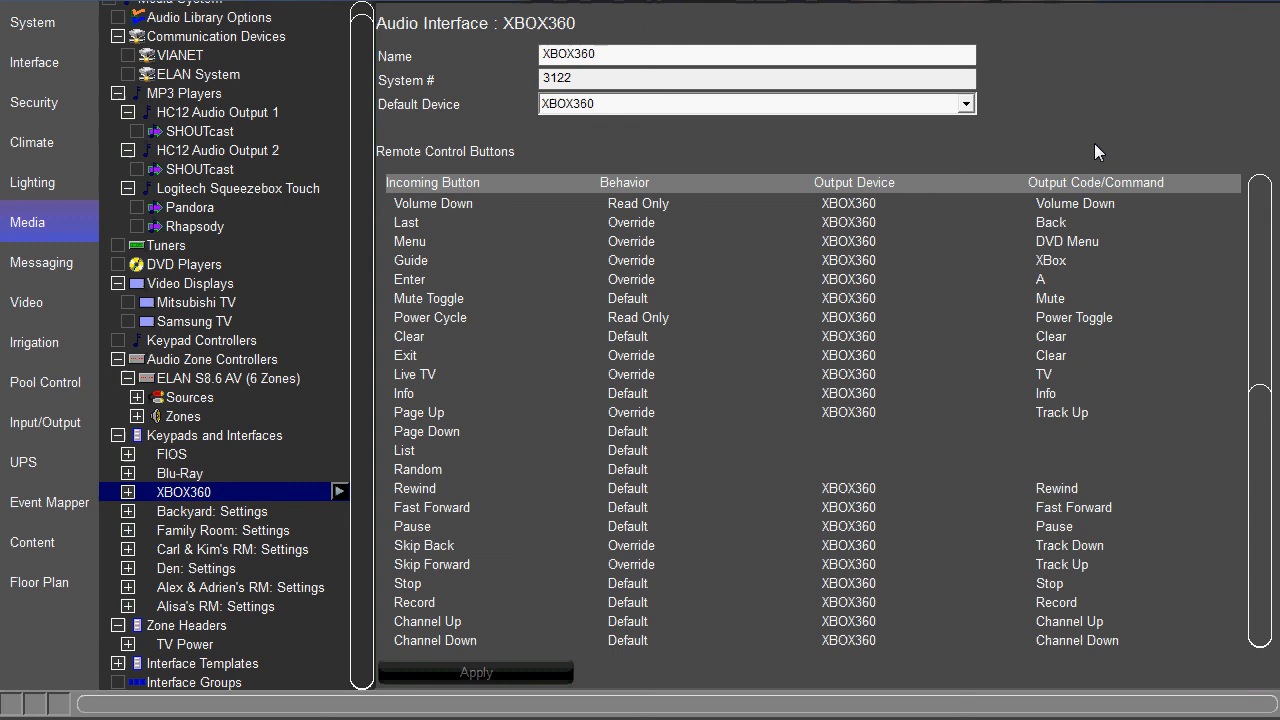
mouse_move(1098, 150)
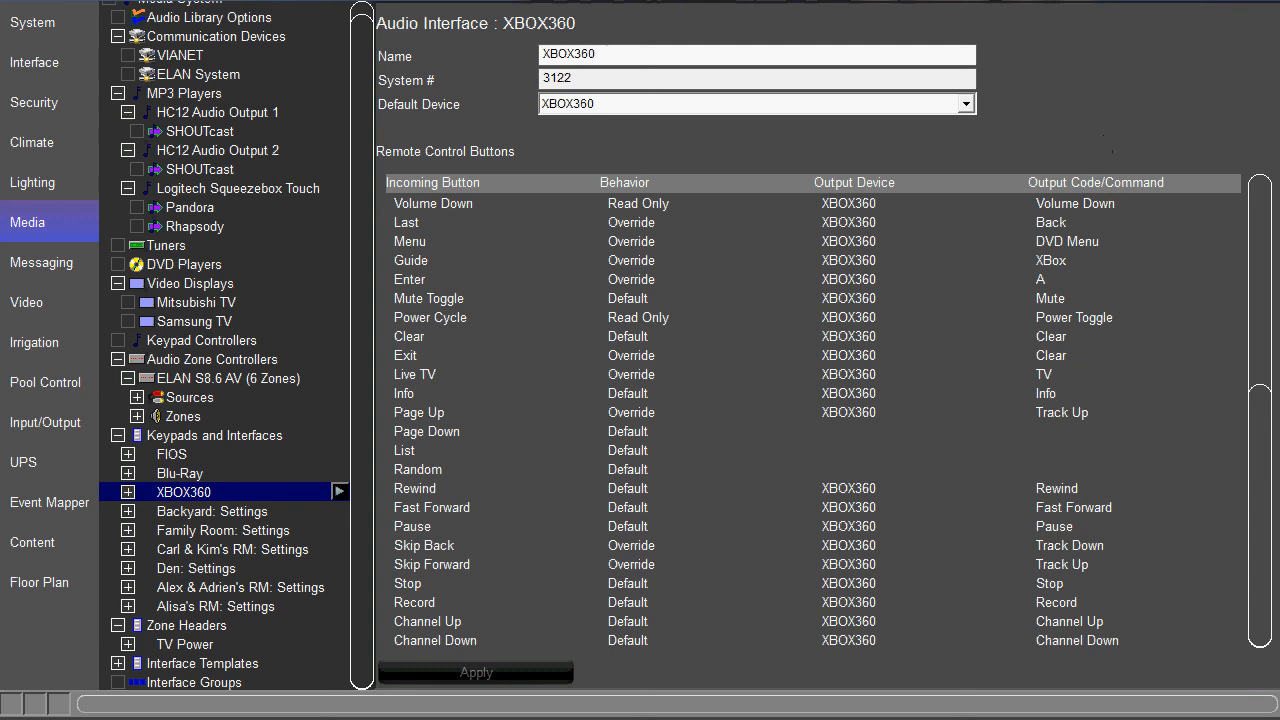